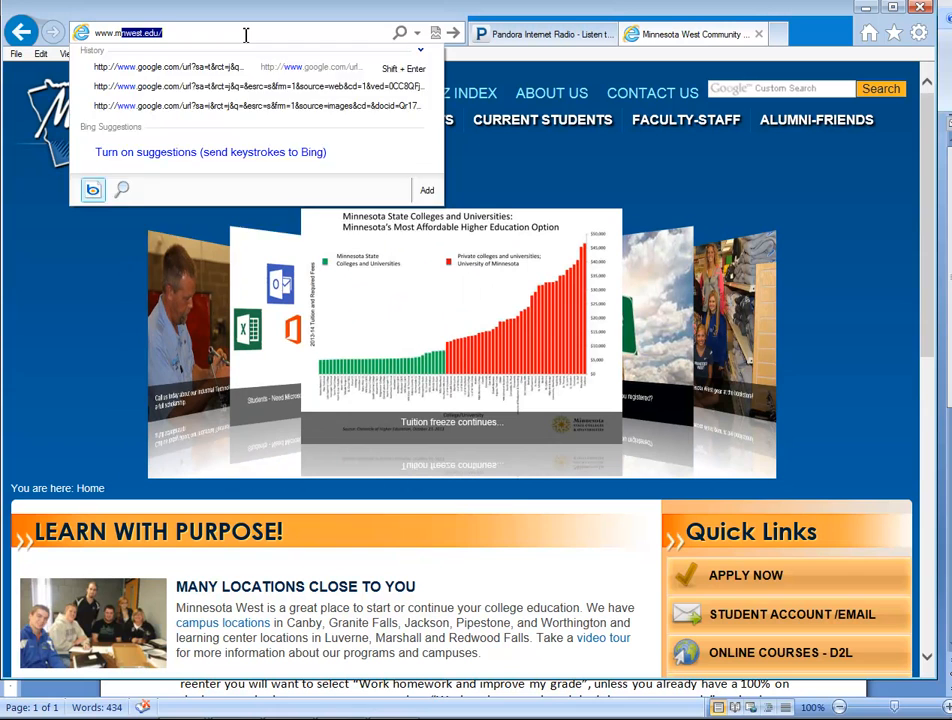
type("www.mymathlab.com/")
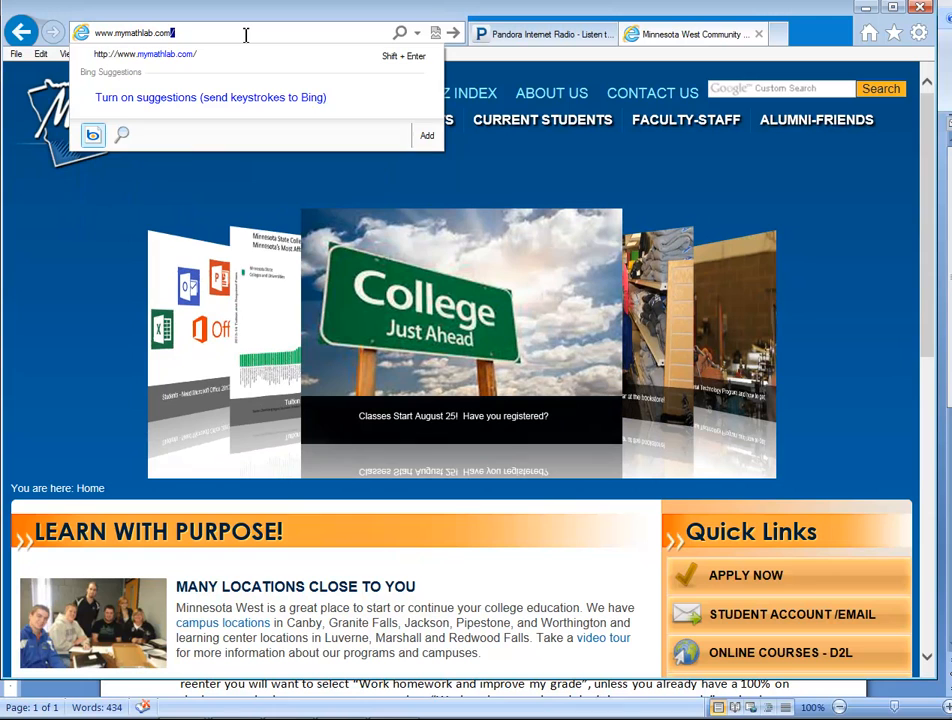
key("Return")
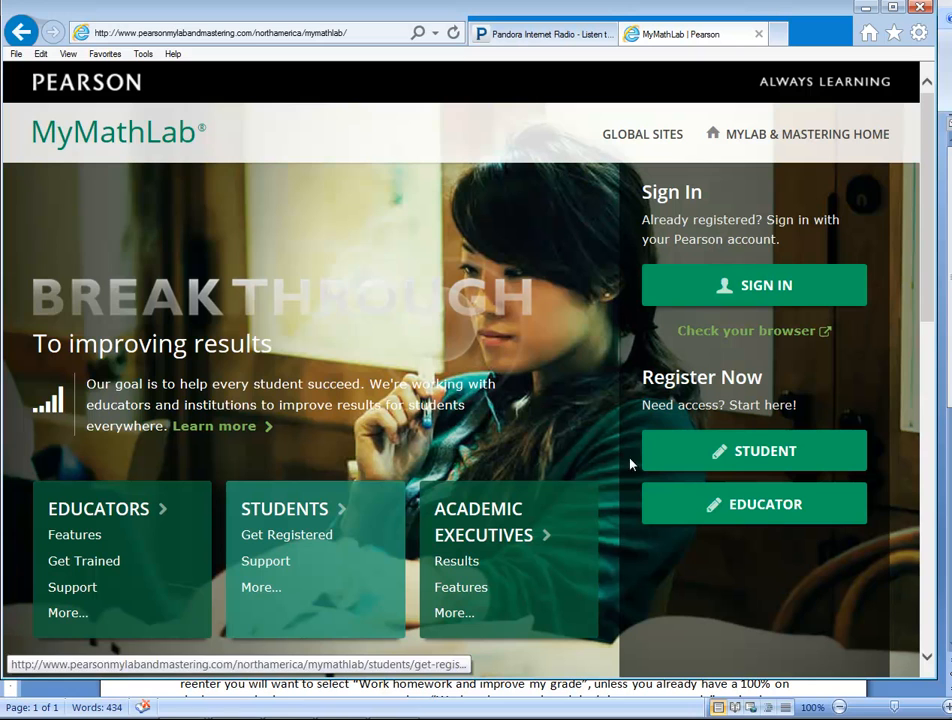
mouse_move(783, 311)
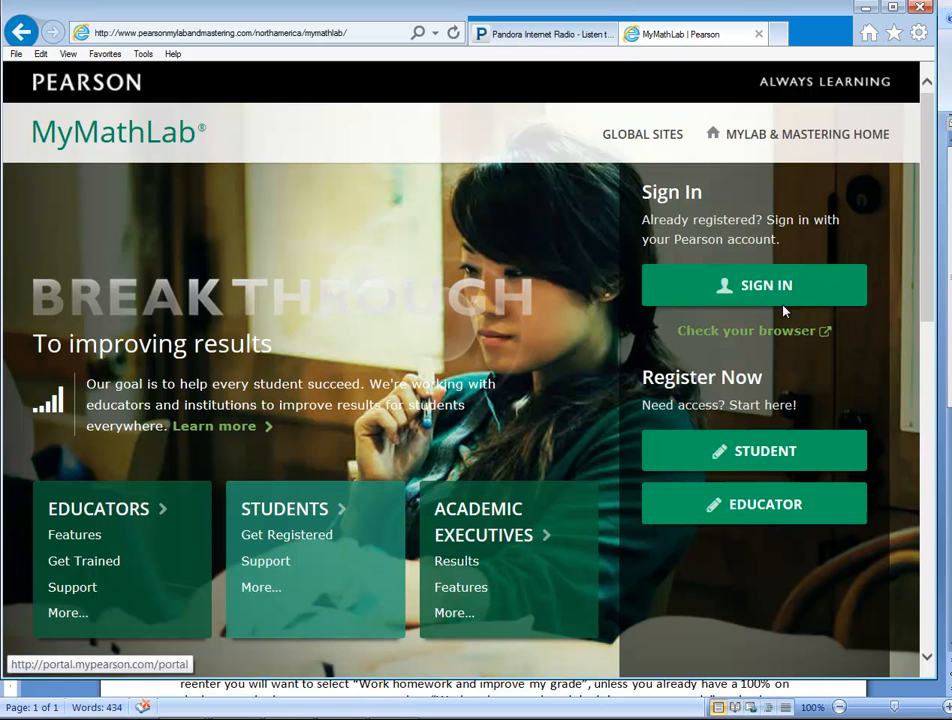
Step: Start signing in and enter the account username
left_click(753, 285)
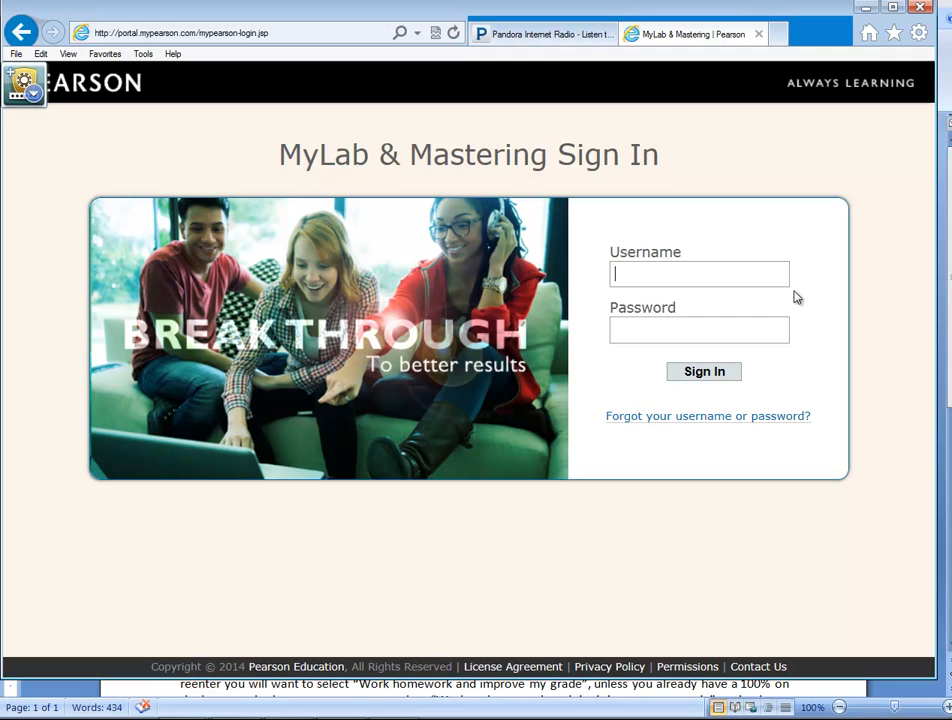
left_click(703, 371)
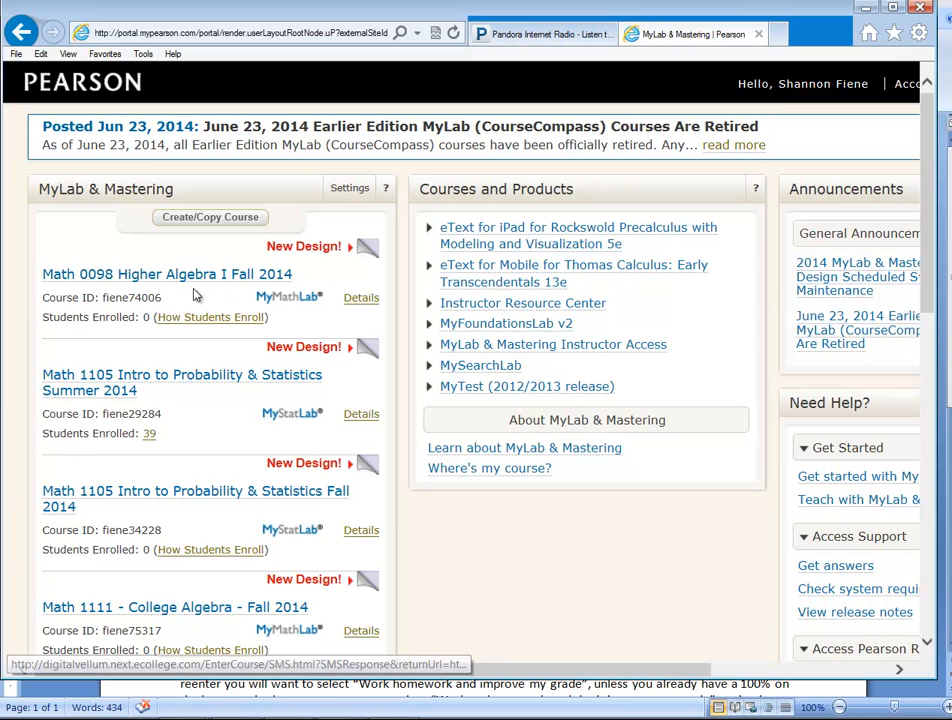
Step: Open the Math 0098 Higher Algebra I Fall 2014 course
left_click(167, 274)
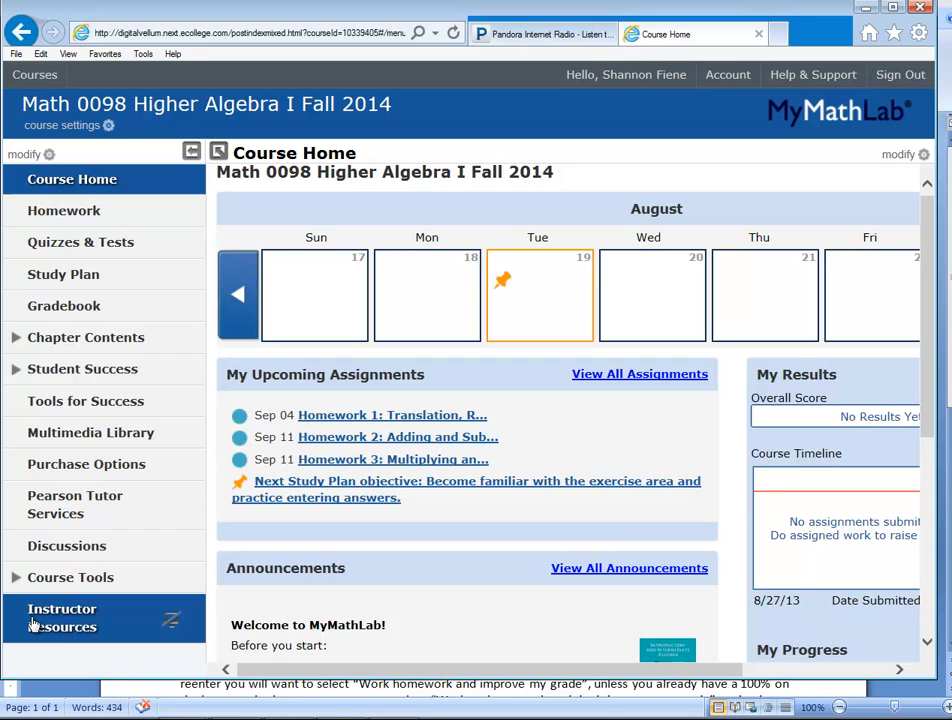
mouse_move(310, 258)
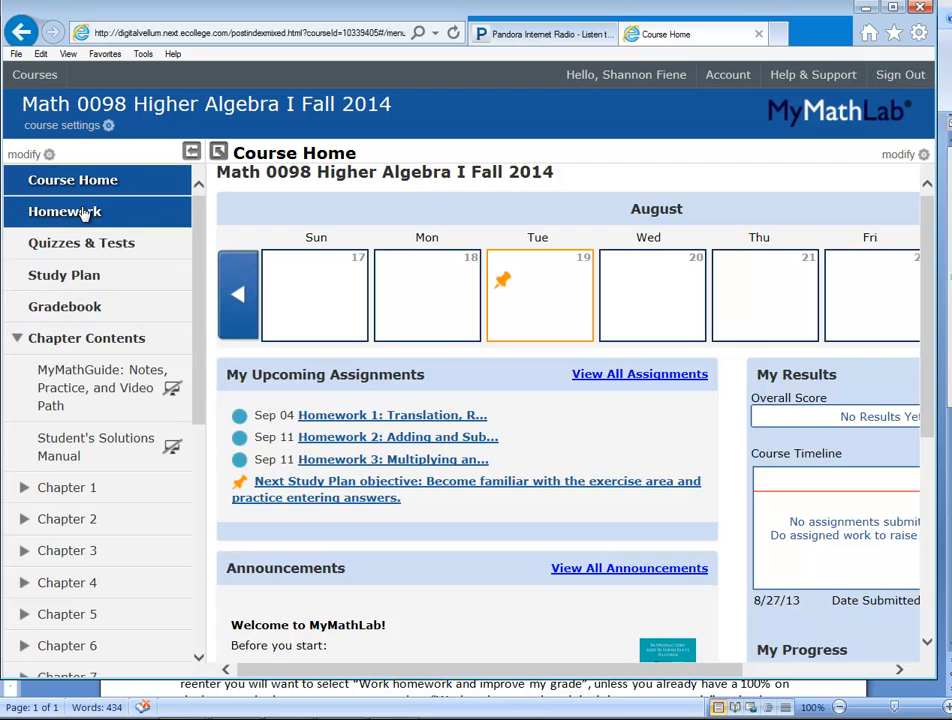
Step: Open Homework 2: Adding and Subtracting Real Numbers and begin answering a question
left_click(64, 211)
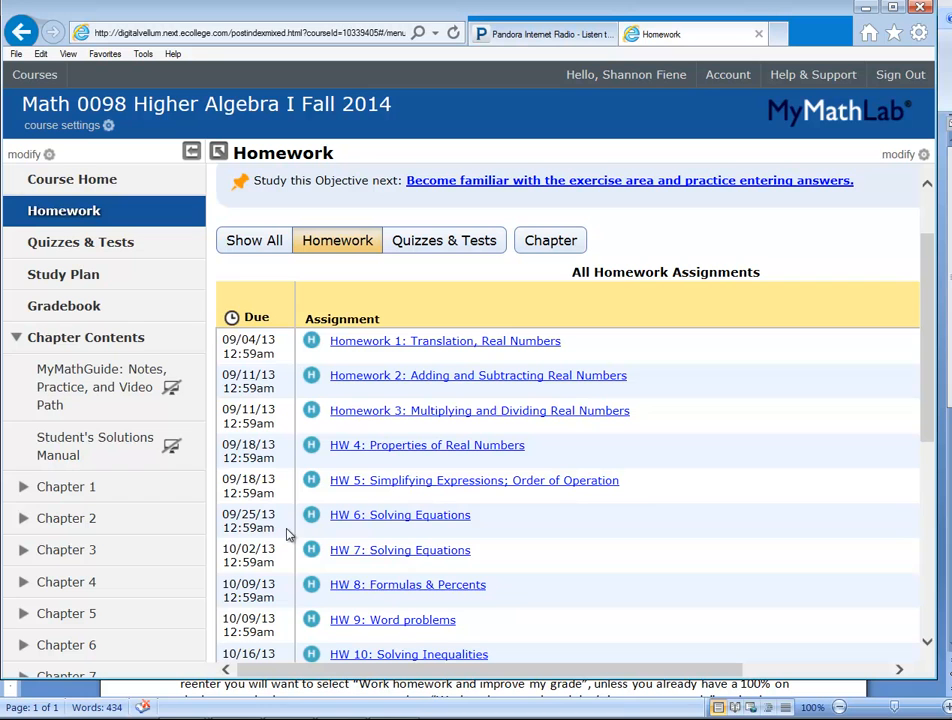
left_click(478, 375)
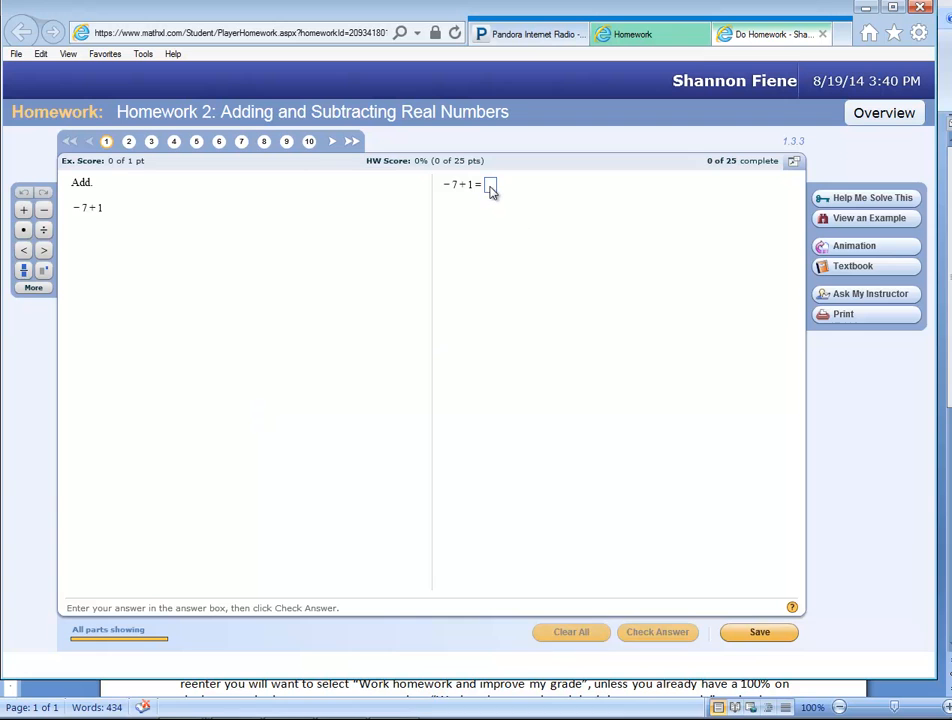
left_click(332, 141)
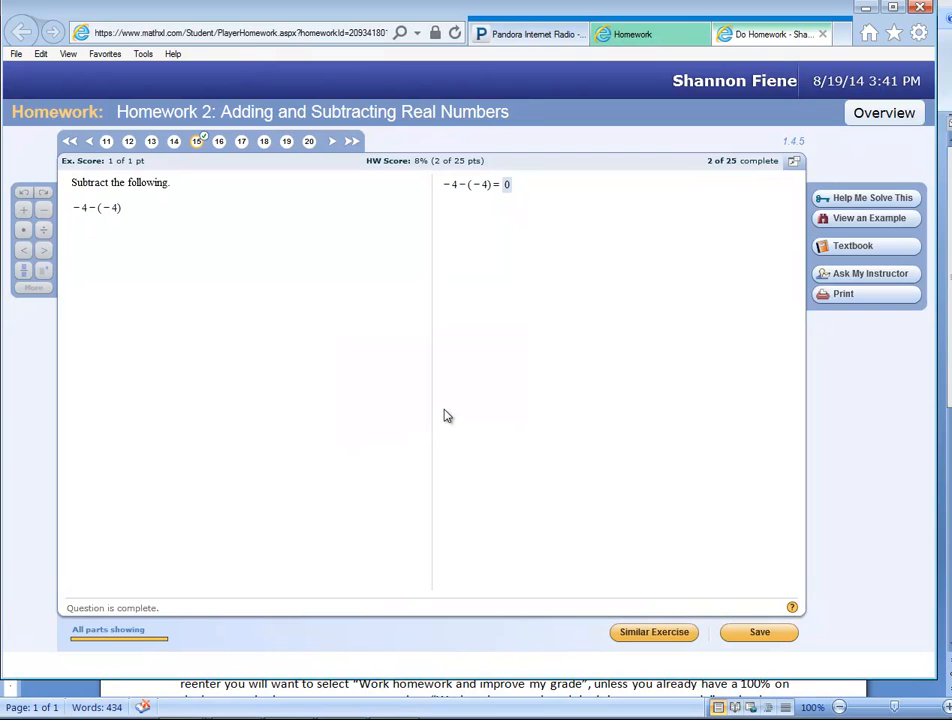
mouse_move(796, 320)
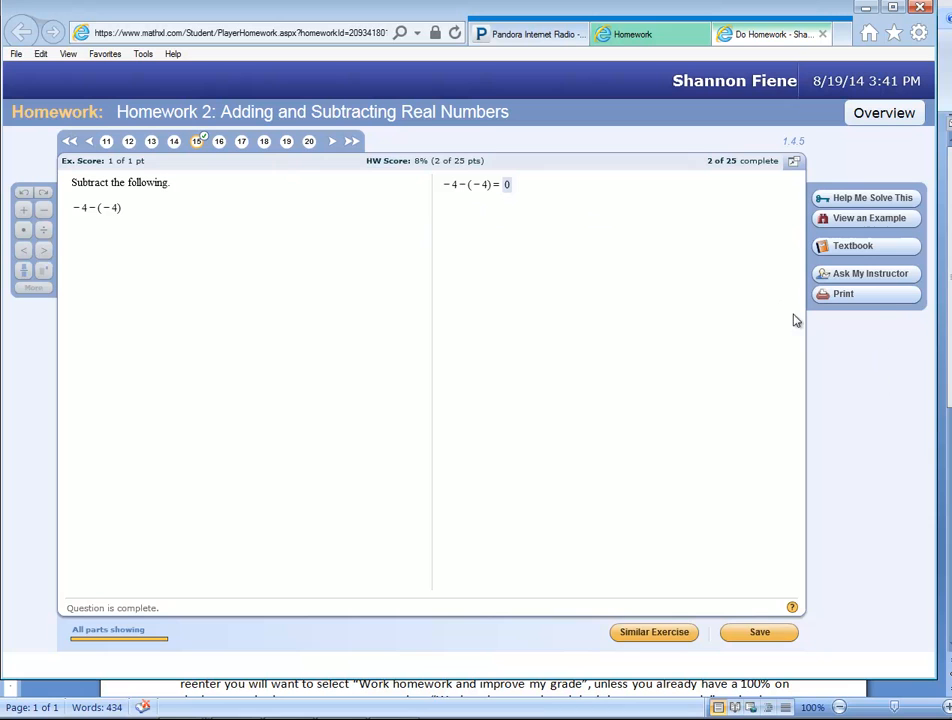
mouse_move(243, 141)
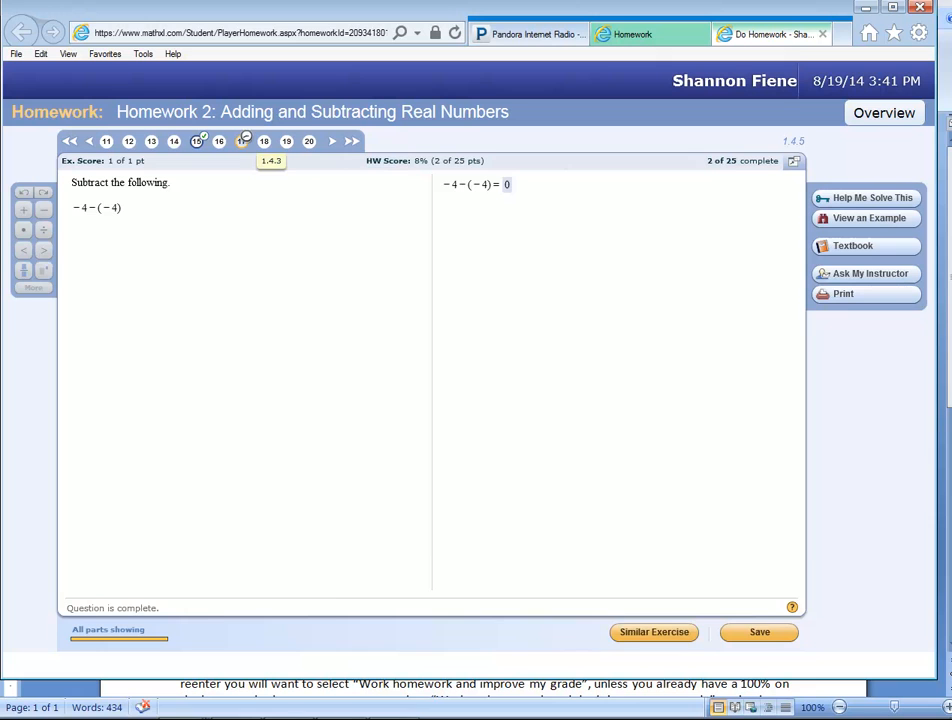
Step: Solve question 17's guided step correctly, leaving a new −8 − (−2) exercise
left_click(867, 197)
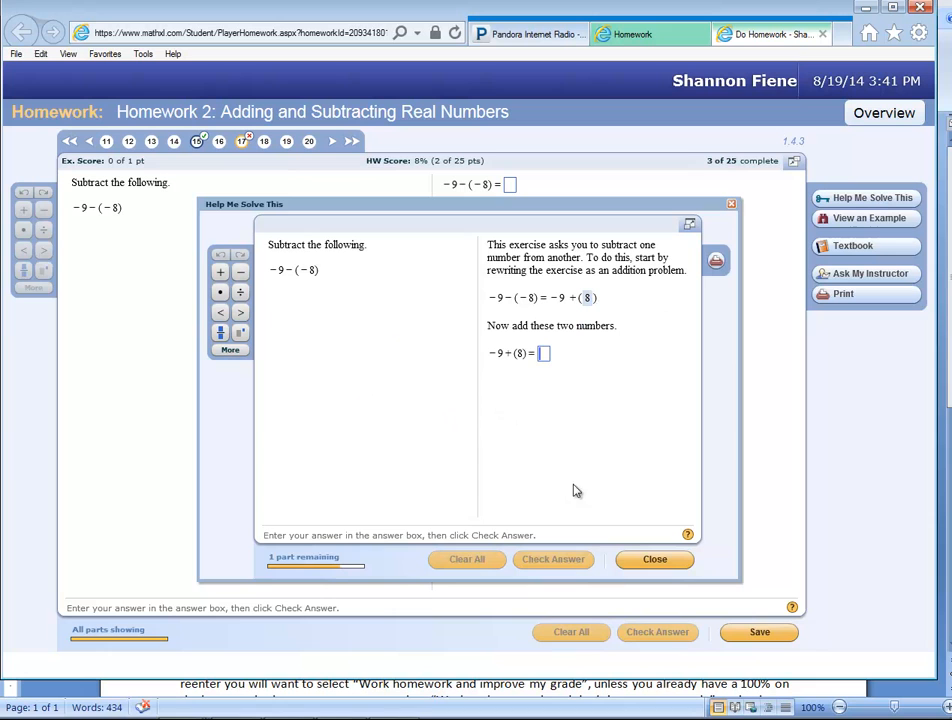
left_click(553, 559)
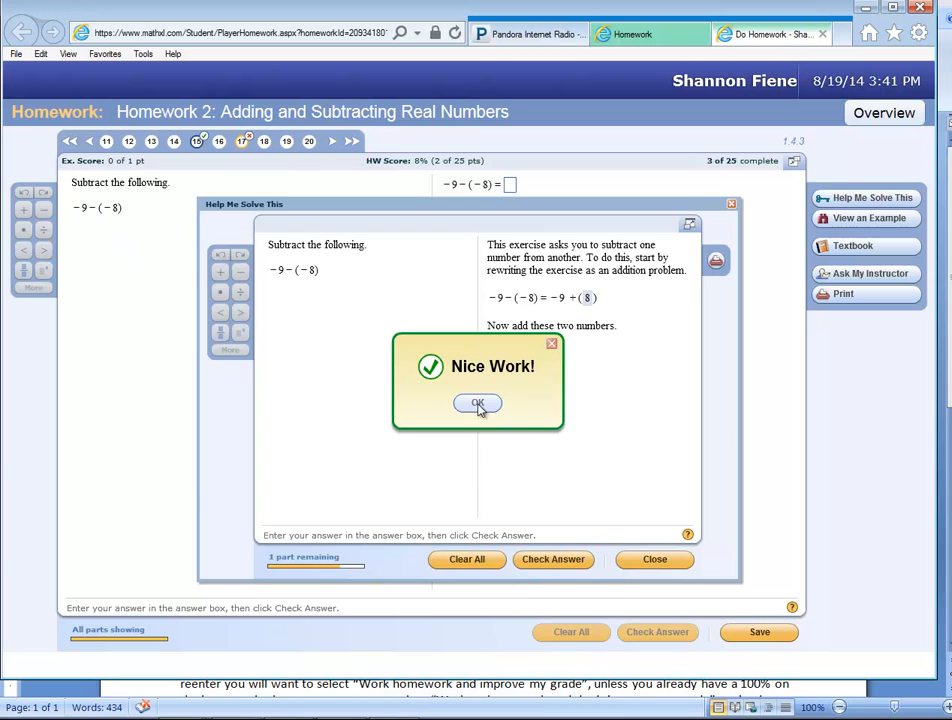
left_click(477, 403)
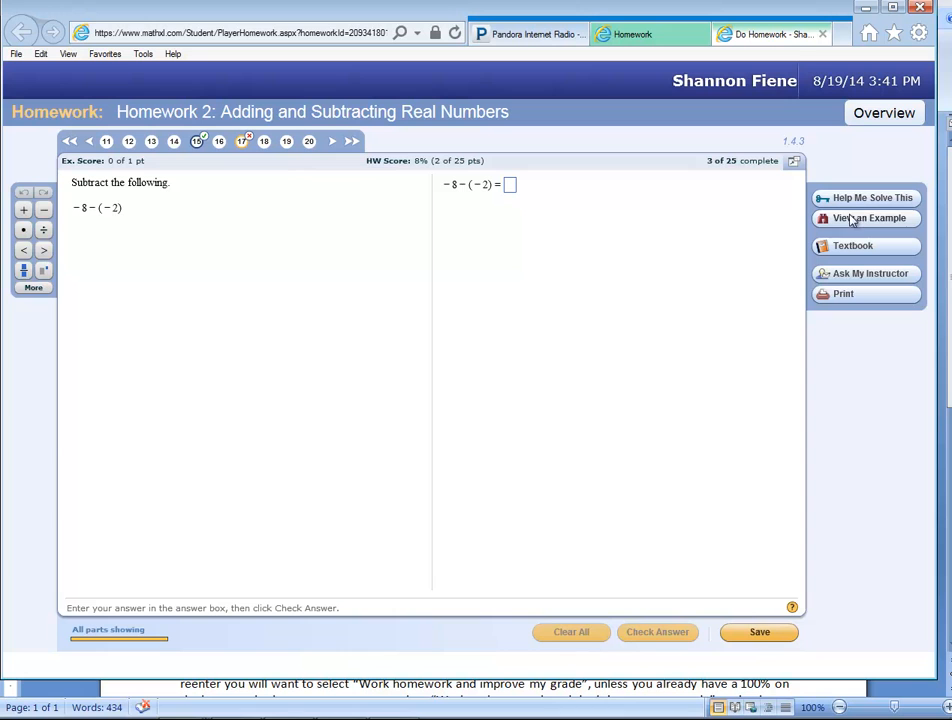
Step: Review a worked example, then answer −8 − (−2) as −6
left_click(868, 218)
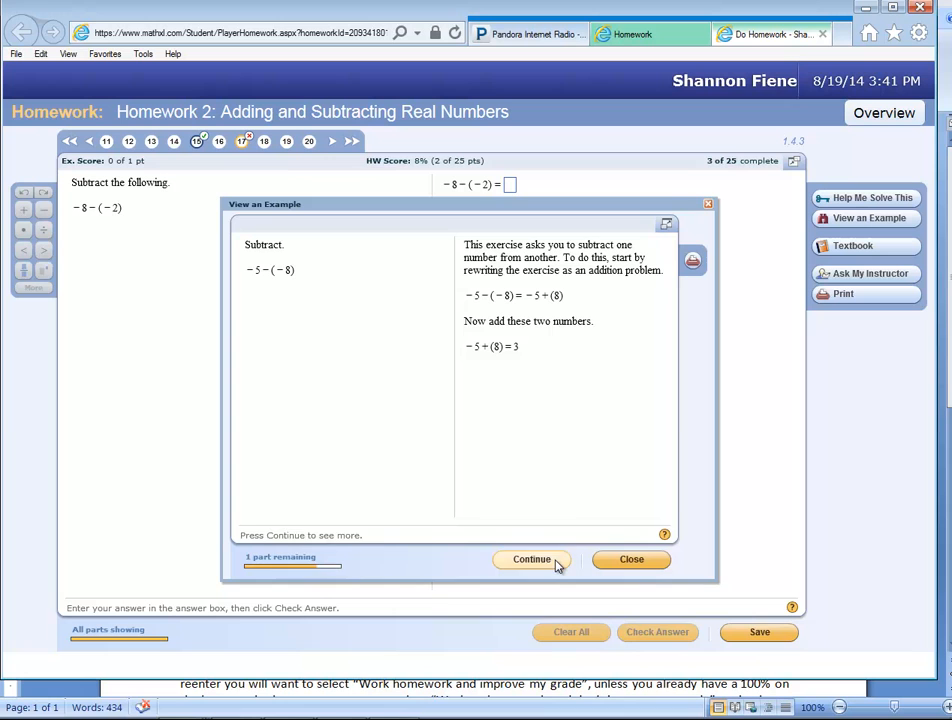
left_click(631, 559)
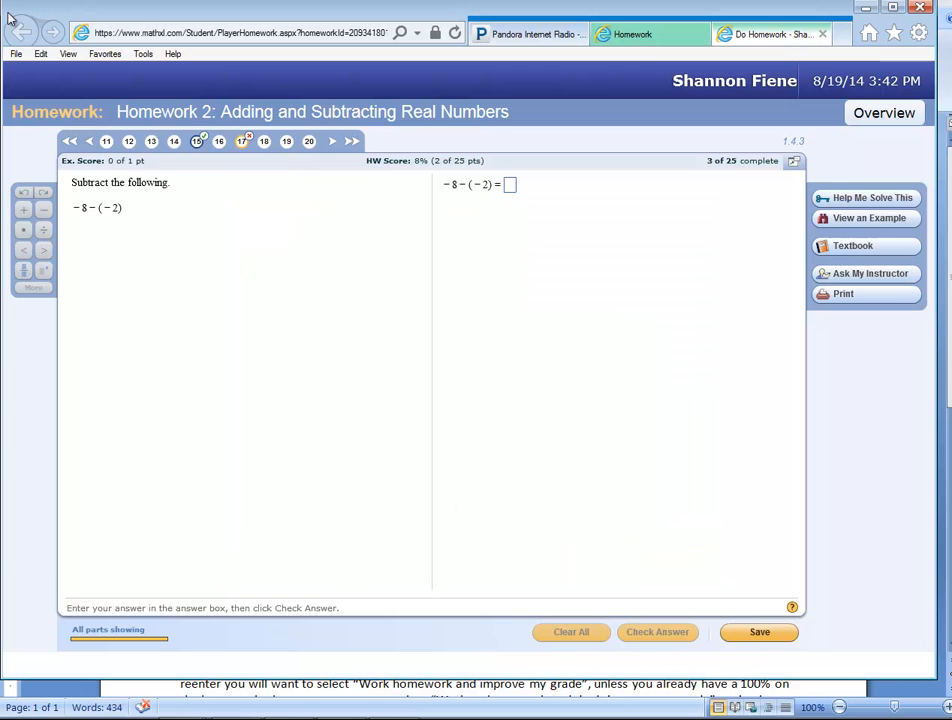
left_click(657, 632)
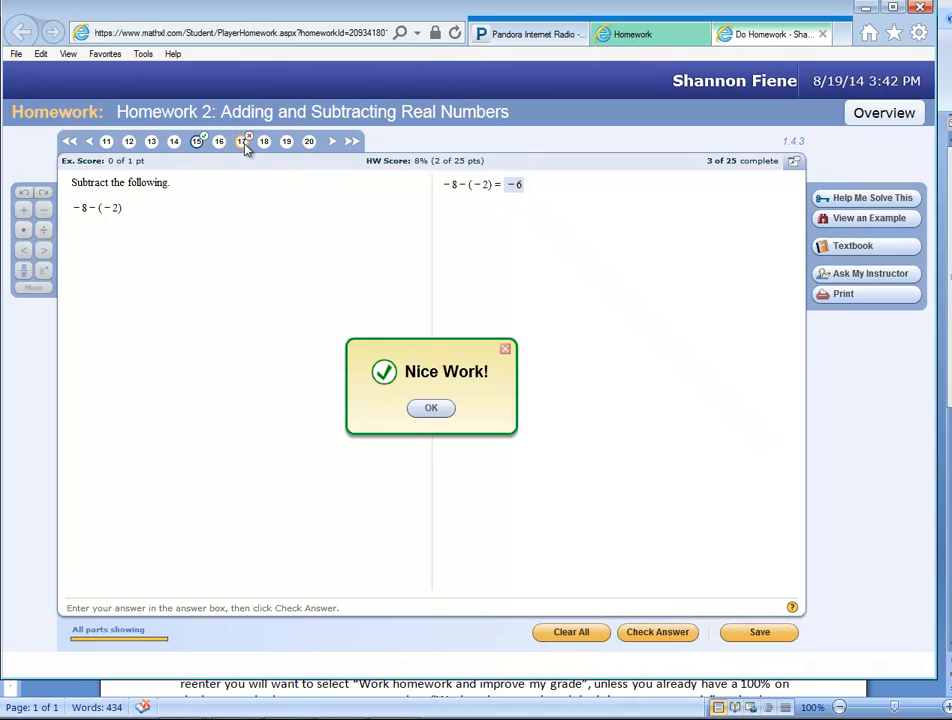
left_click(431, 407)
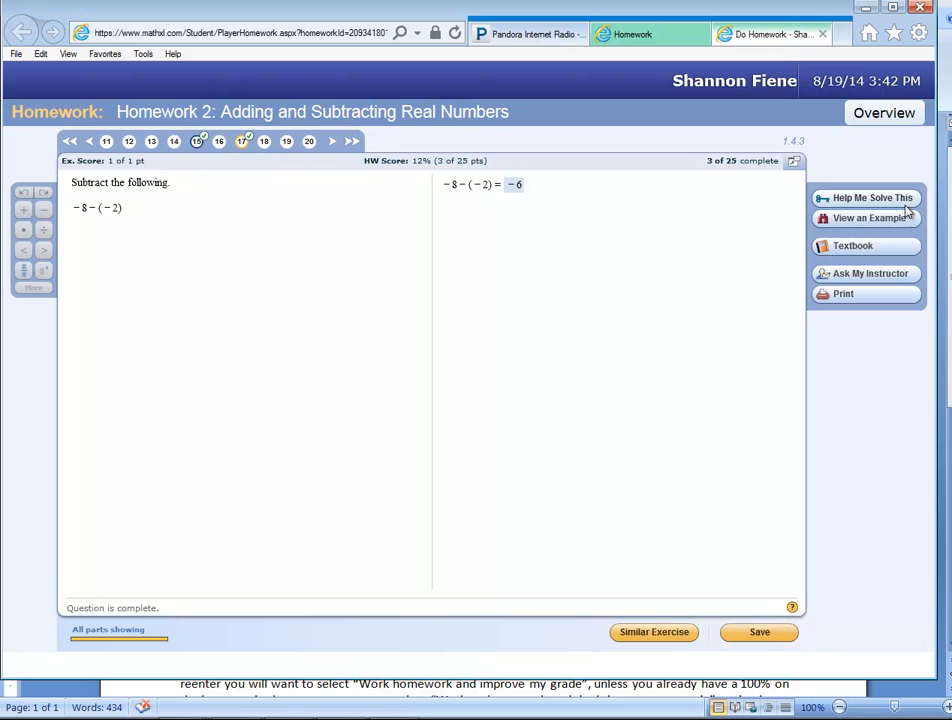
left_click(852, 245)
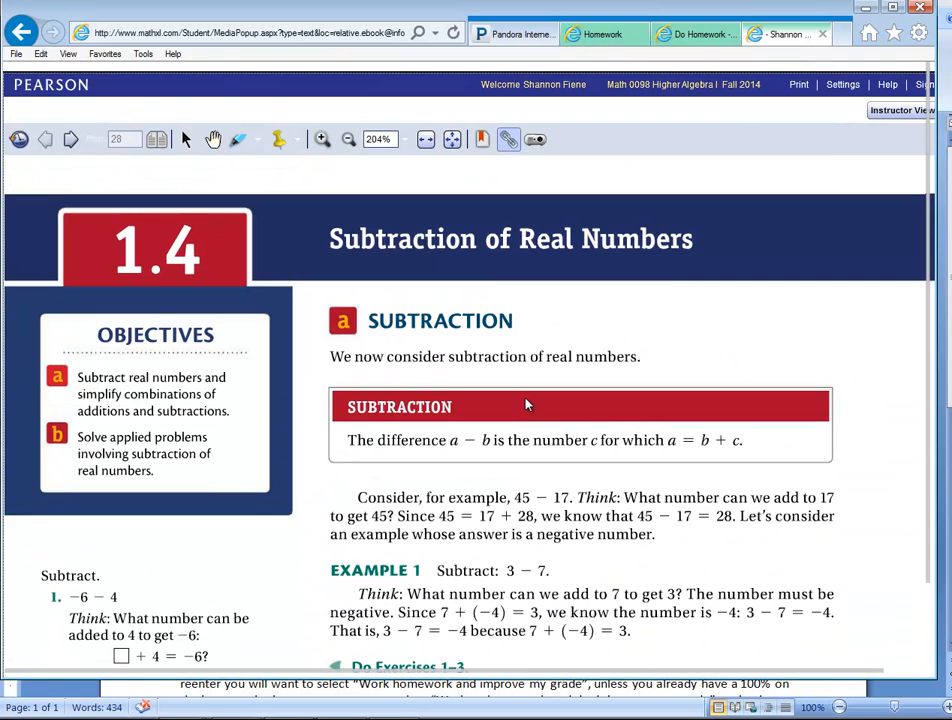
left_click(70, 139)
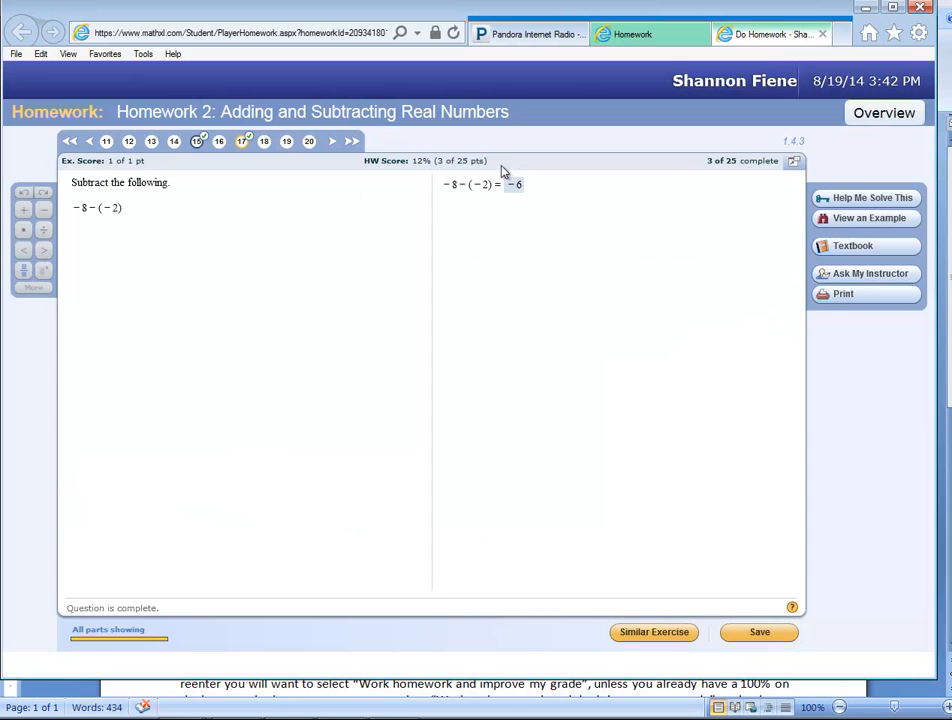
Step: Send the instructor the message 'Help me solve this.' via Ask My Instructor
left_click(866, 273)
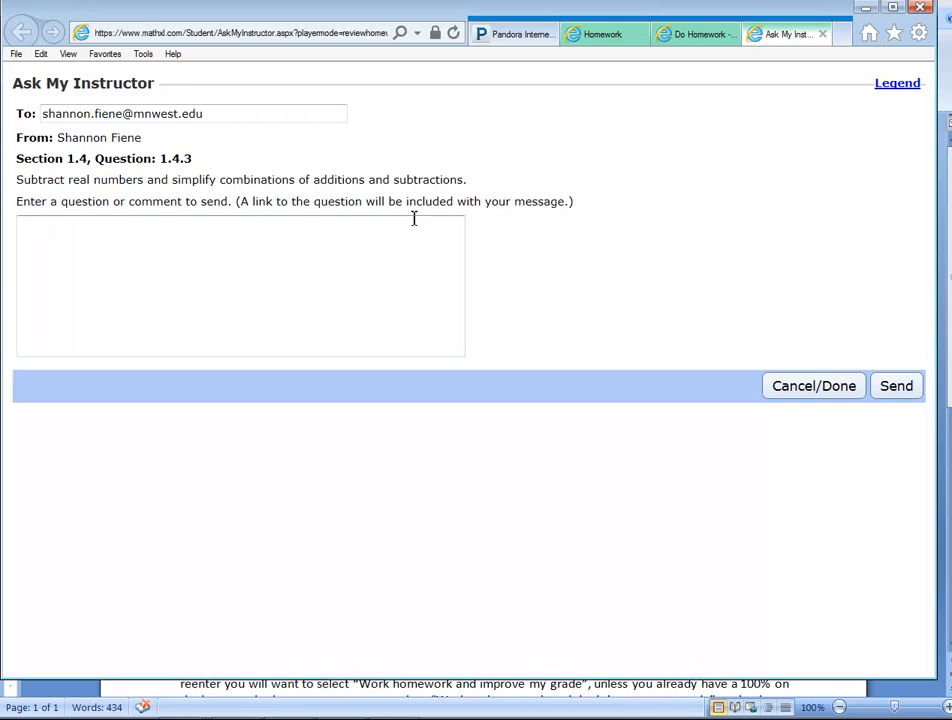
type("Help")
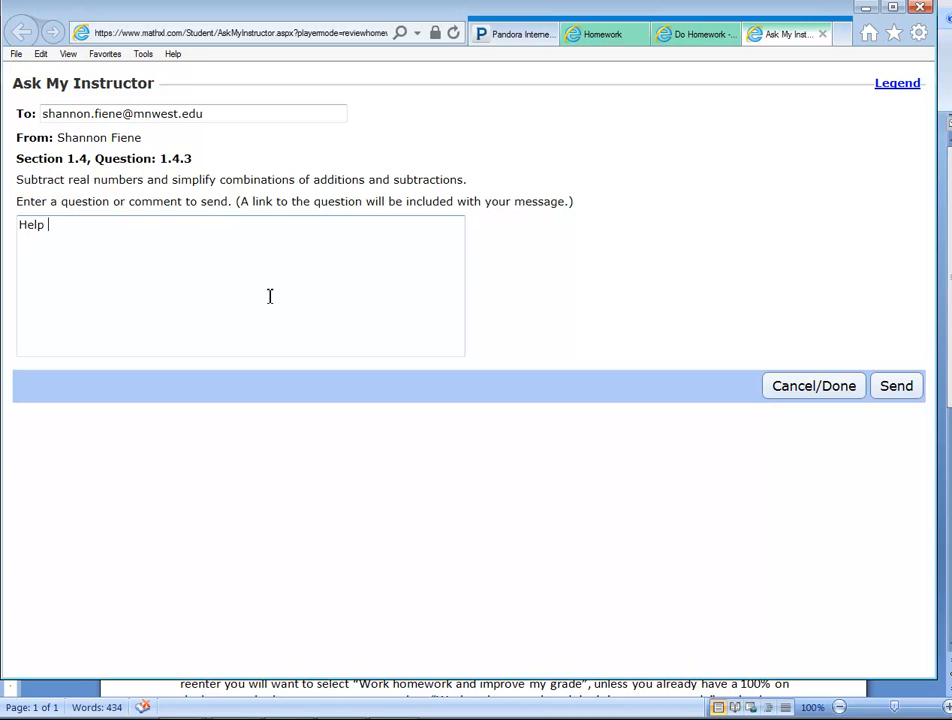
type("me solve this.")
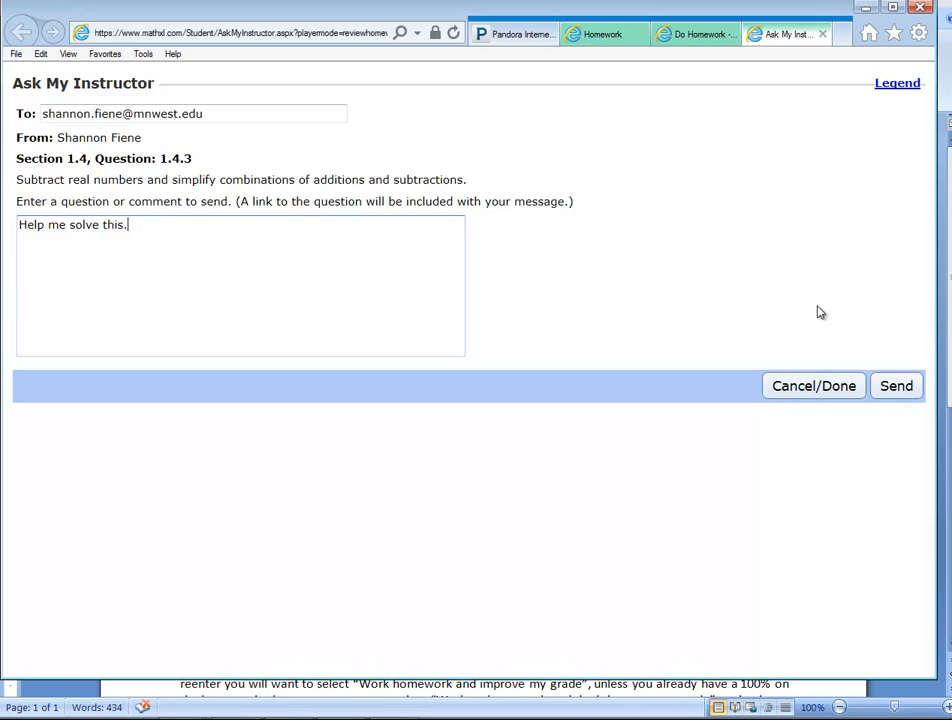
left_click(895, 385)
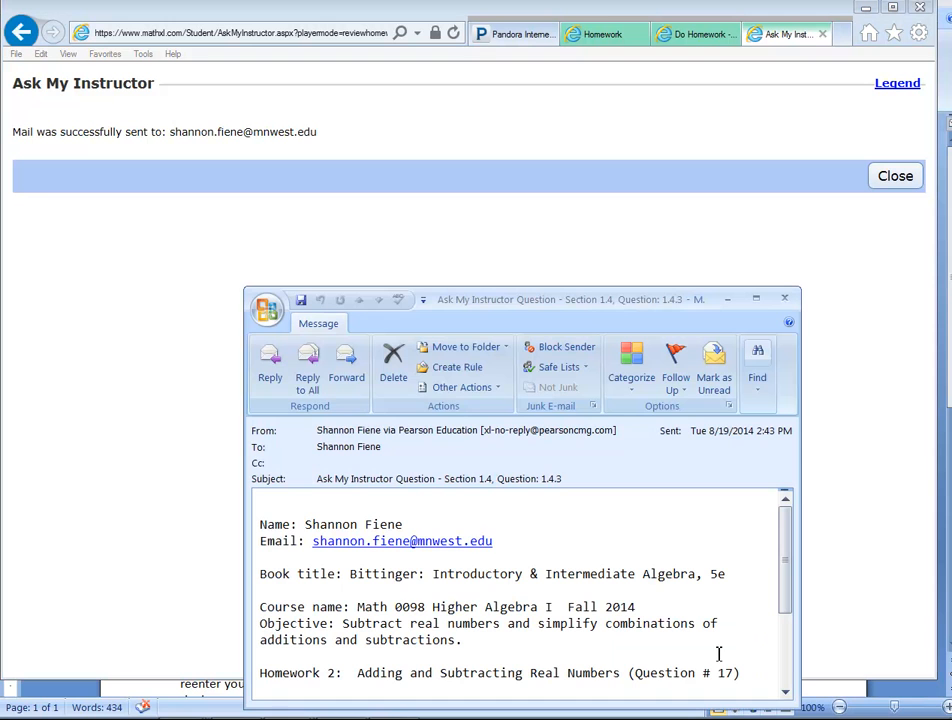
Step: Close the instructor-question confirmation email
left_click(894, 176)
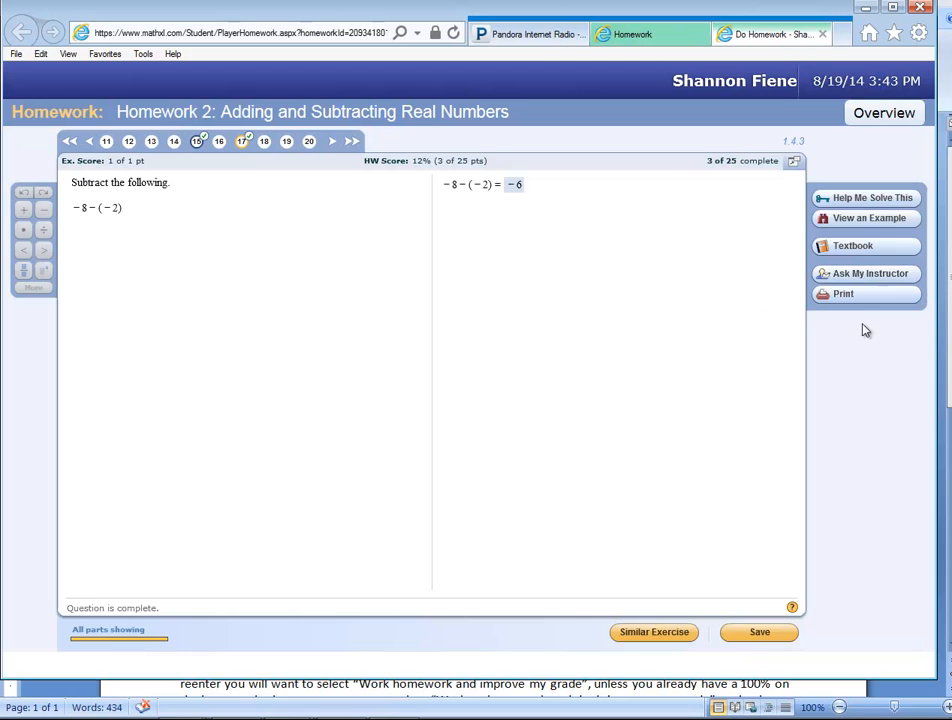
Step: Choose the 'Print homework assignment' option in the print settings
left_click(843, 293)
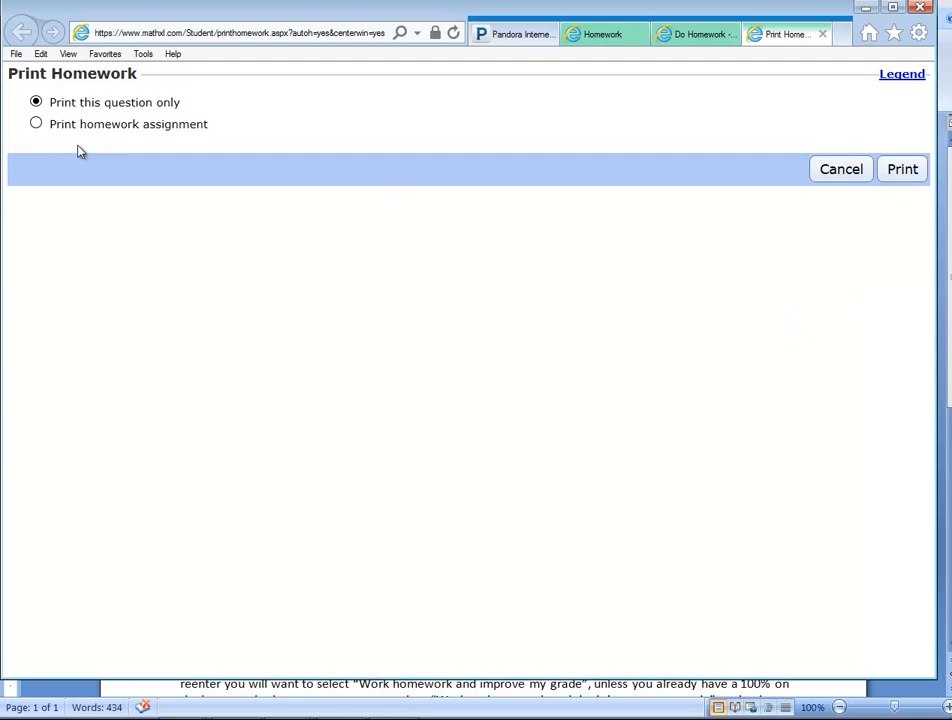
left_click(36, 123)
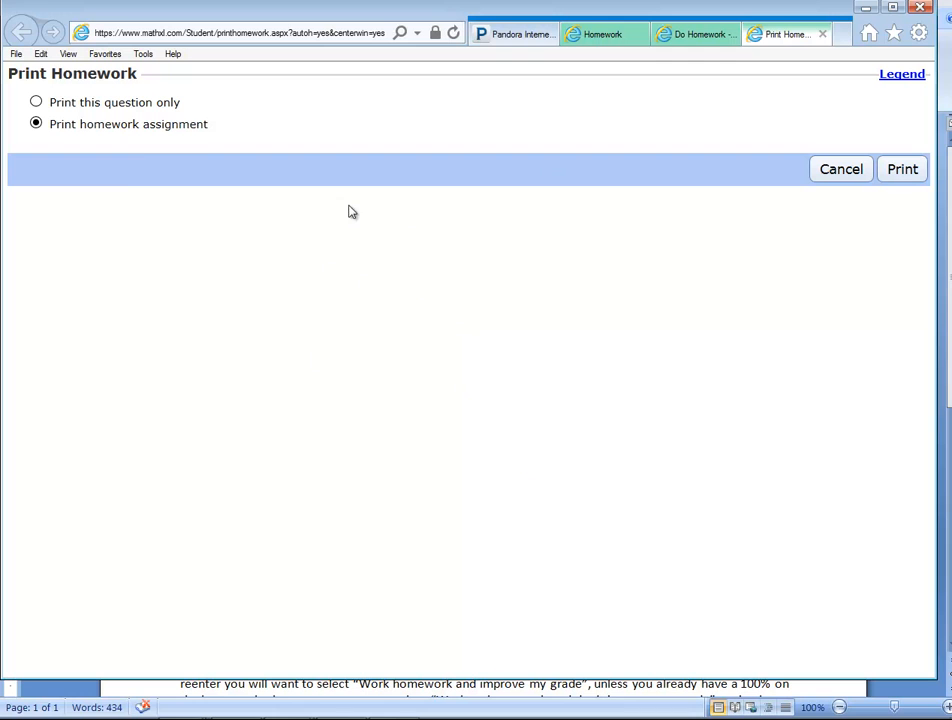
mouse_move(431, 330)
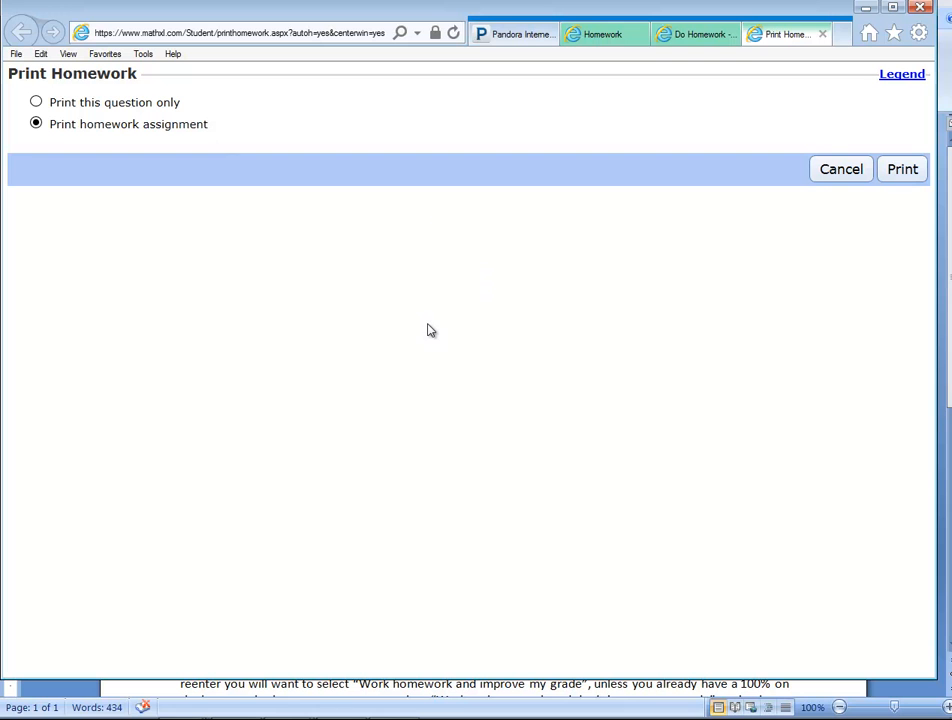
left_click(840, 168)
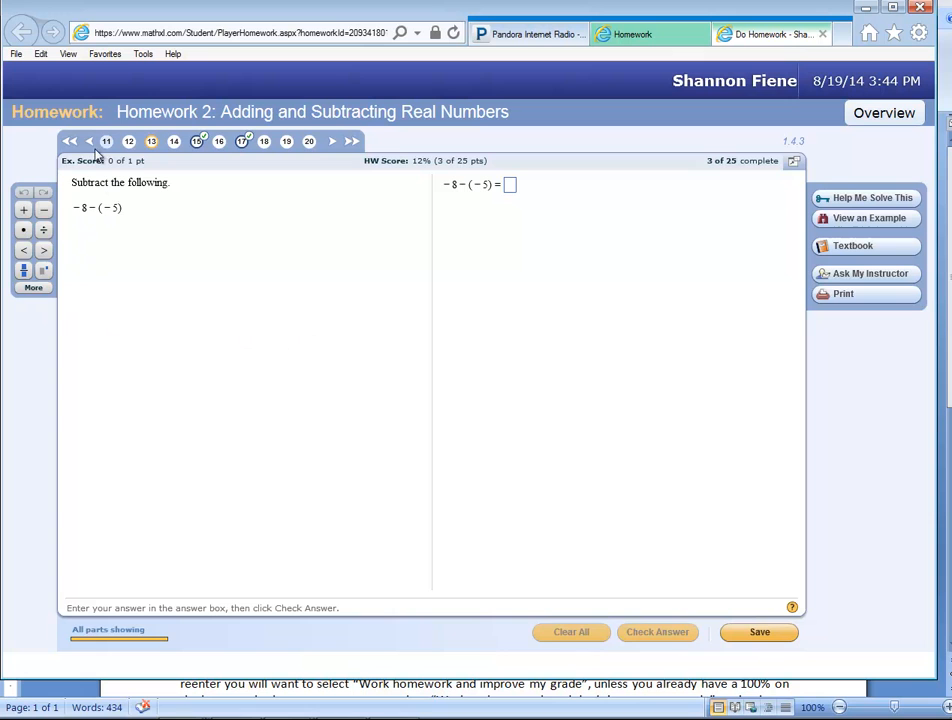
Step: Answer exercise 1, −2/3 + (−1/8), as −19/24
left_click(71, 141)
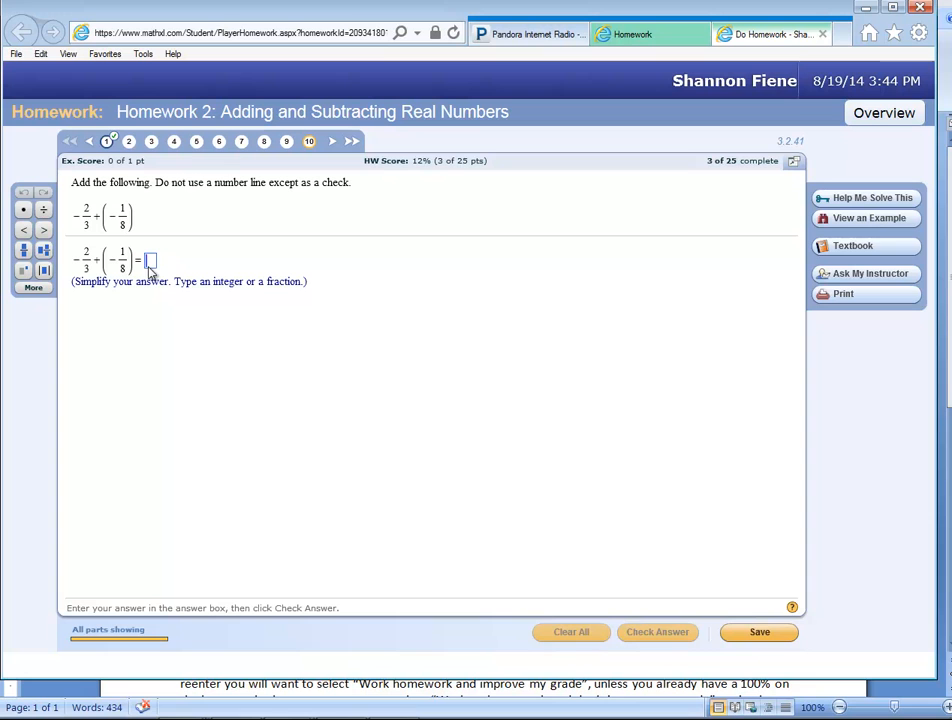
mouse_move(345, 348)
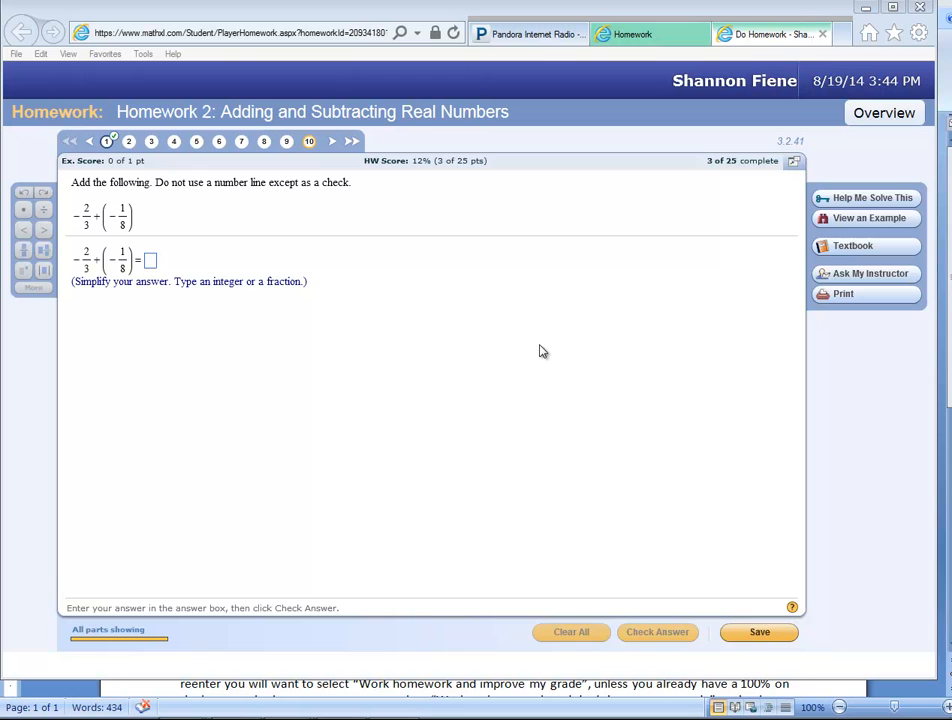
mouse_move(22, 232)
type("-3/24")
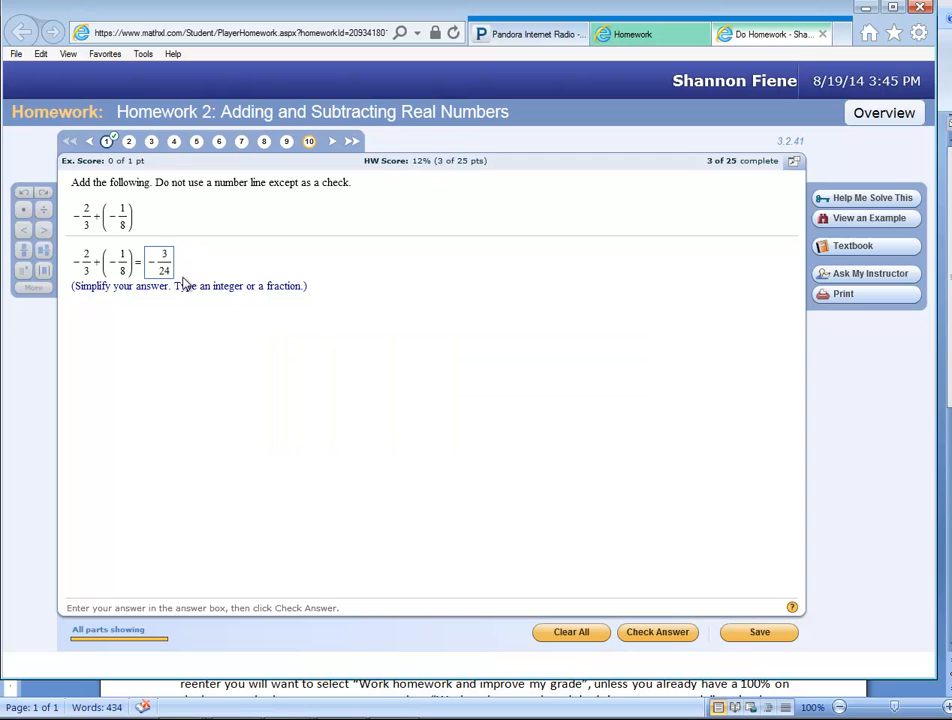
left_click(657, 631)
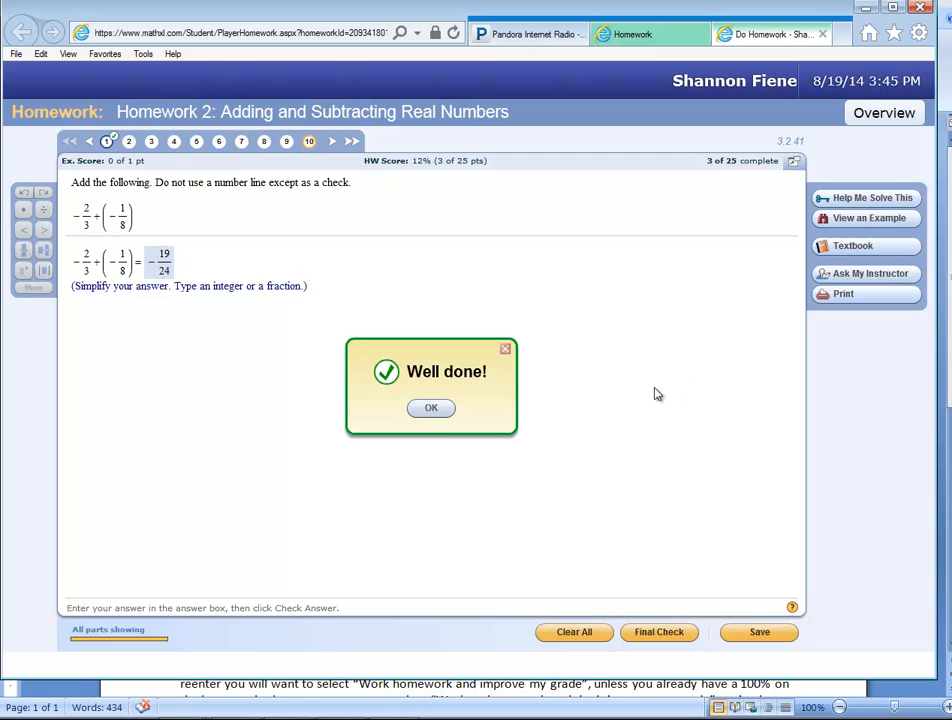
left_click(431, 407)
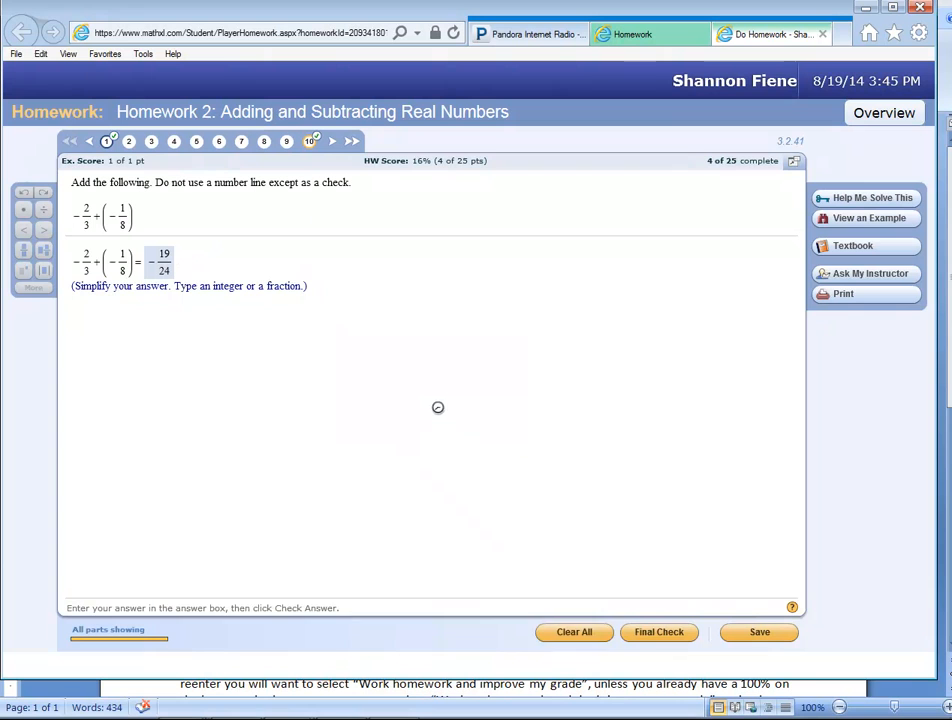
Step: Answer exercise 6, 41 + (−24), with 1 and dismiss the incorrect message showing 17
left_click(659, 631)
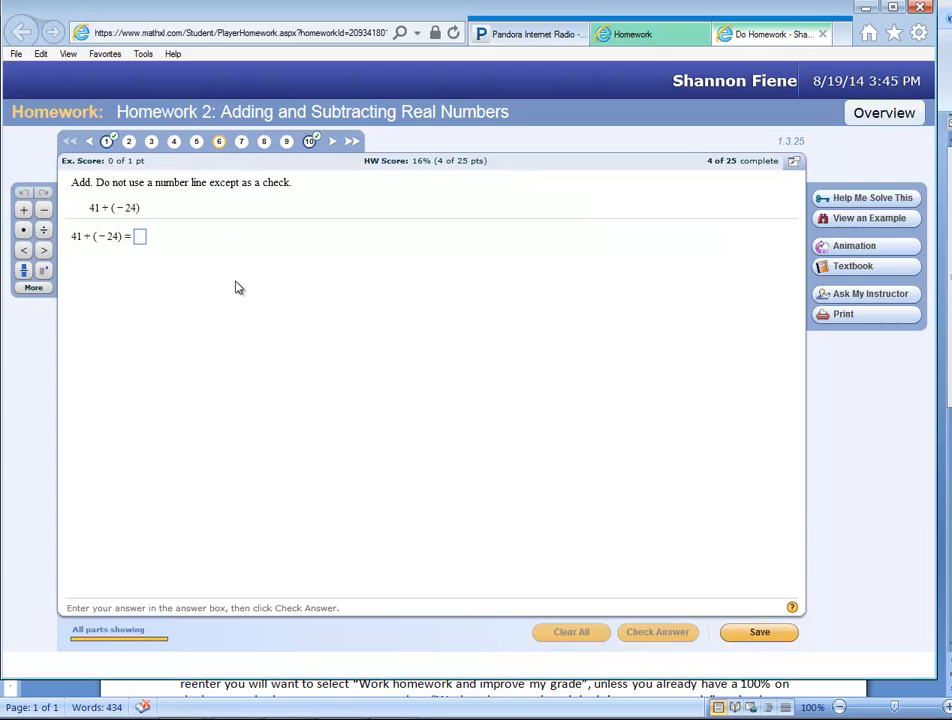
type("10")
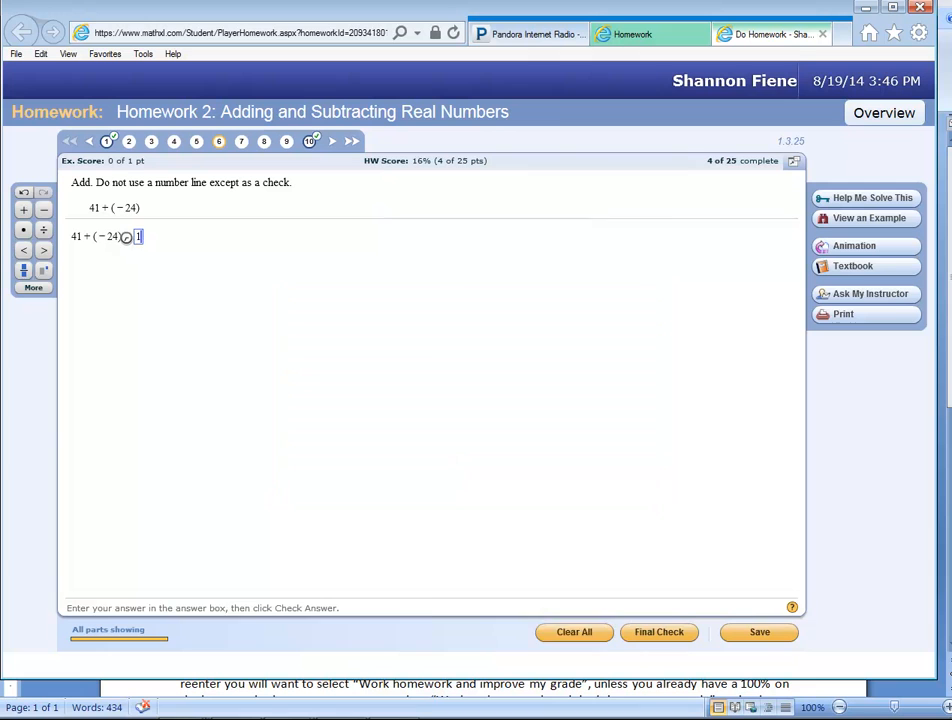
left_click(658, 631)
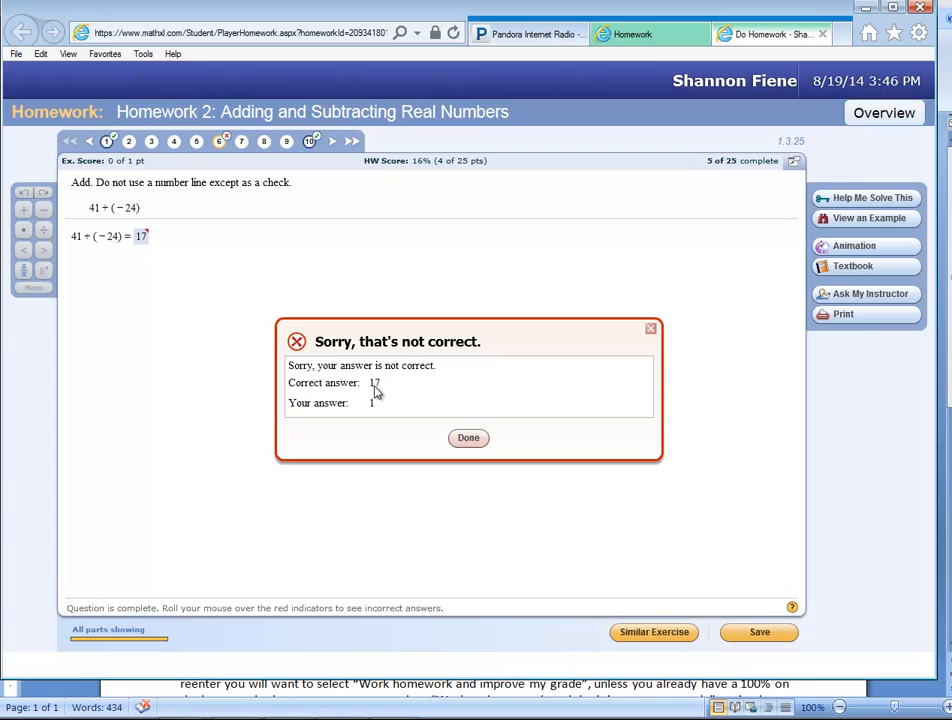
left_click(468, 438)
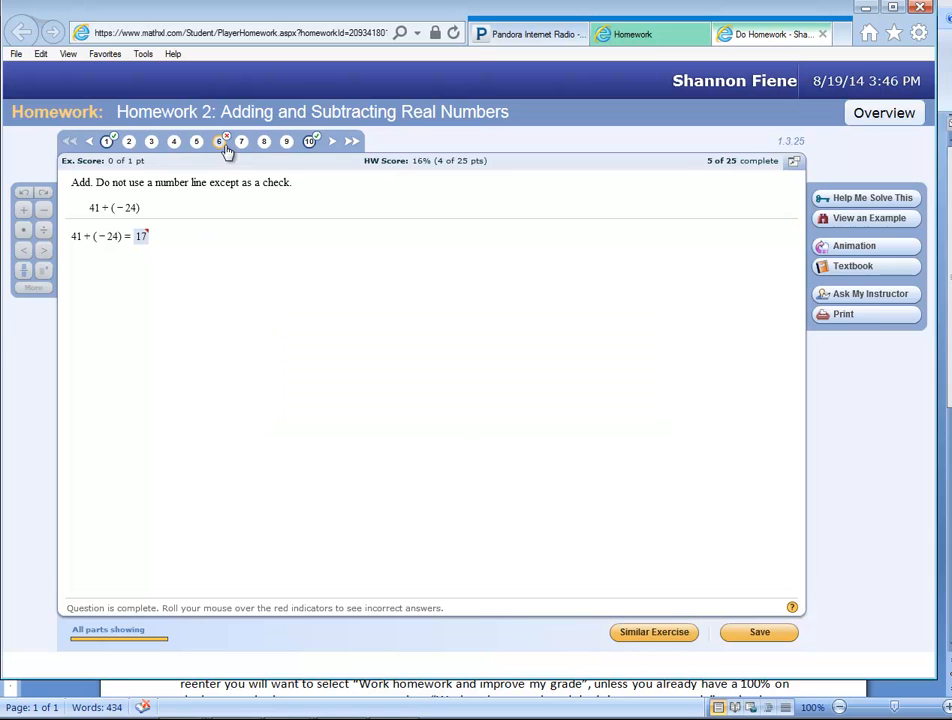
mouse_move(654, 632)
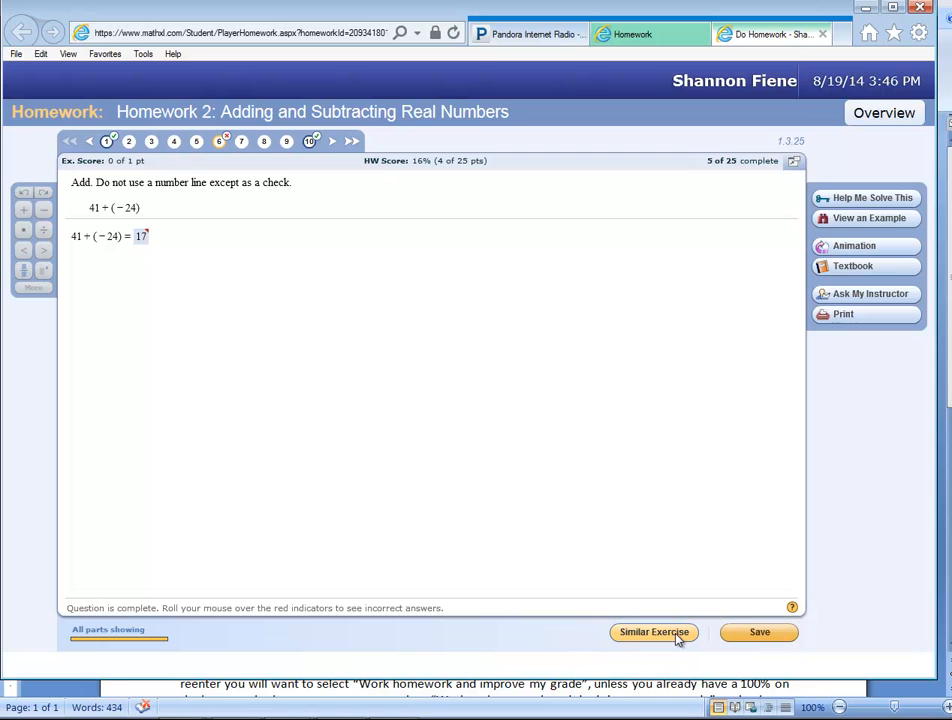
Step: Swap in the similar exercise 44 + (−19) and check the correct answer 25
left_click(654, 632)
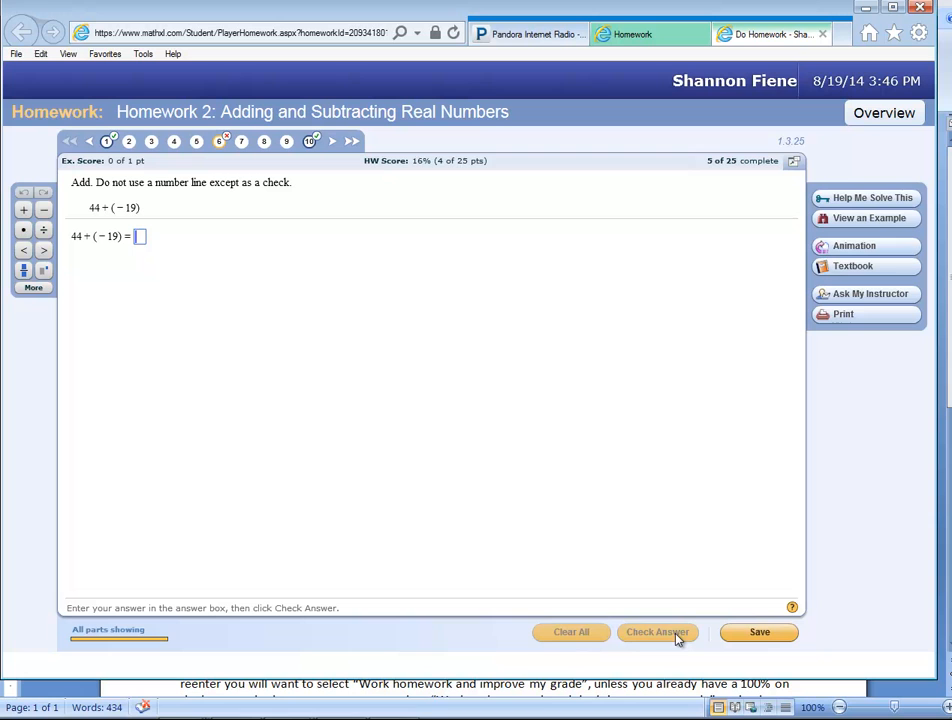
type("25")
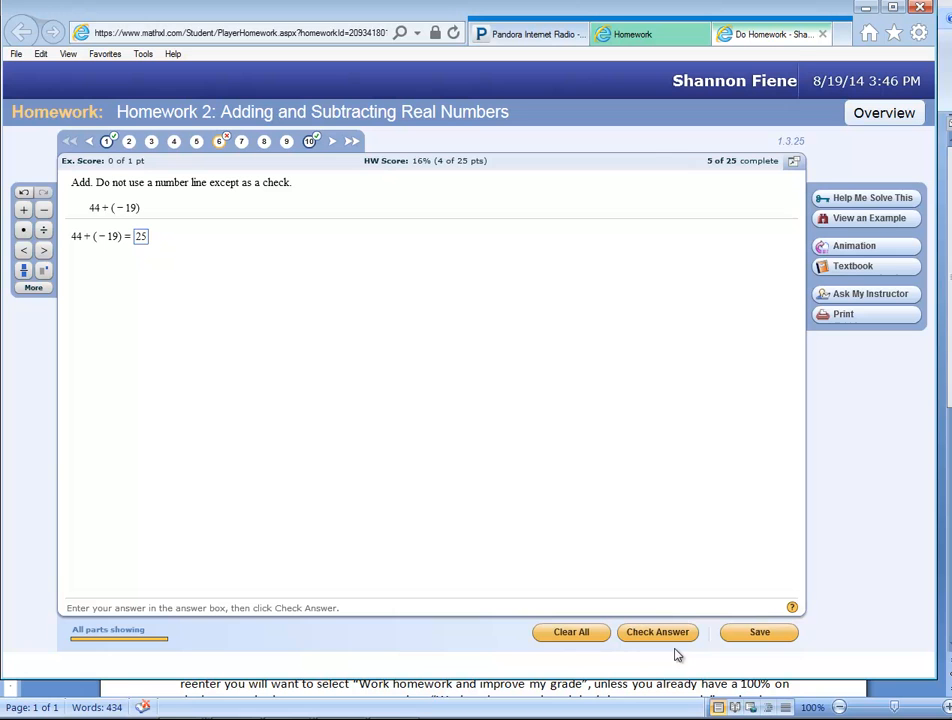
left_click(657, 631)
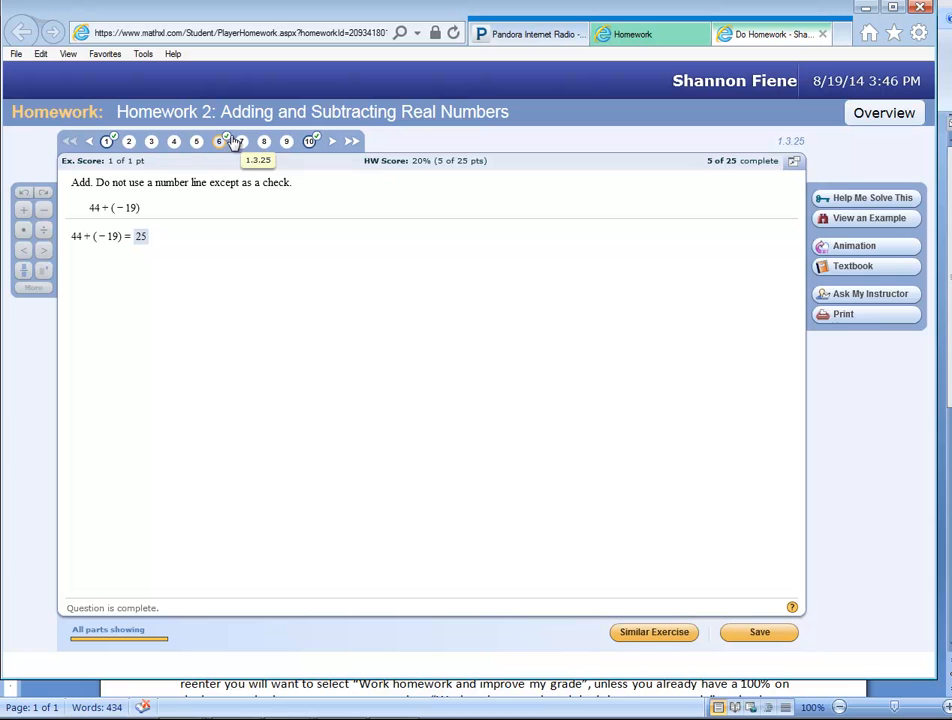
mouse_move(330, 172)
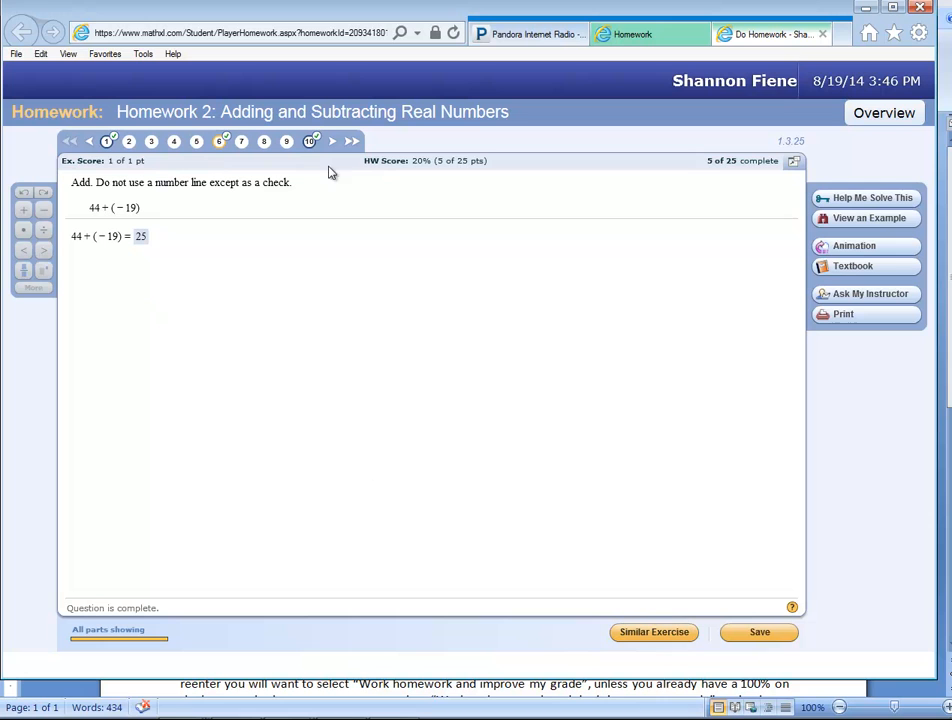
mouse_move(532, 256)
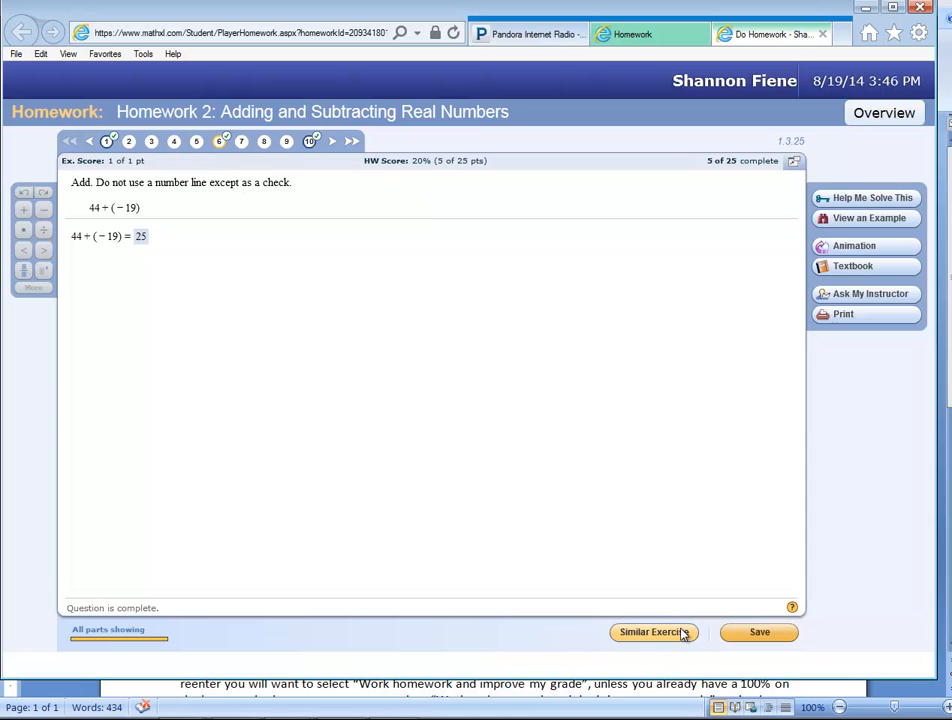
mouse_move(663, 289)
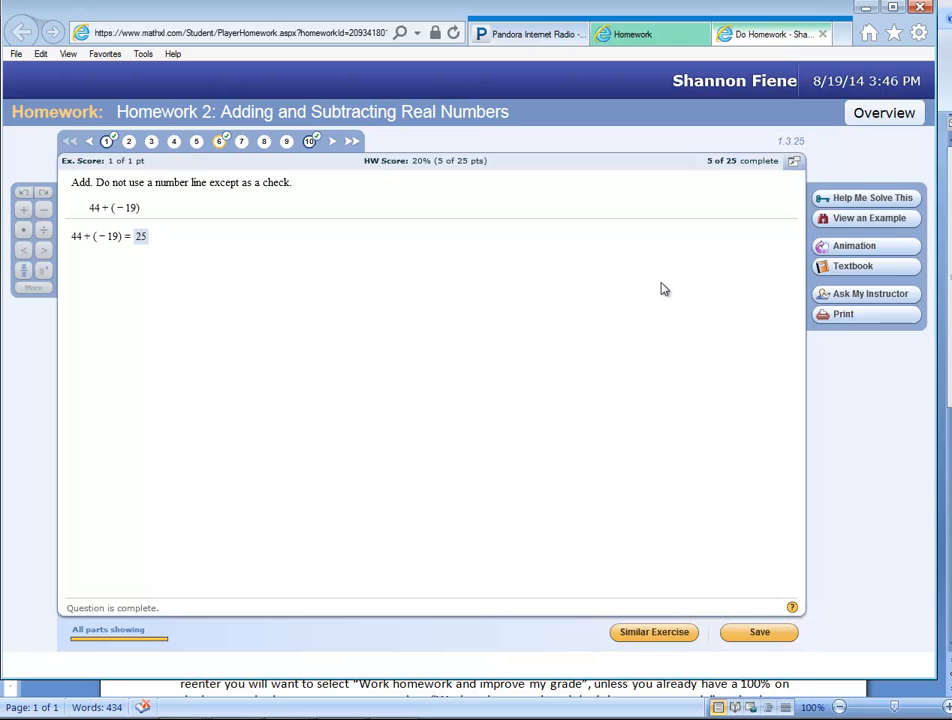
mouse_move(662, 607)
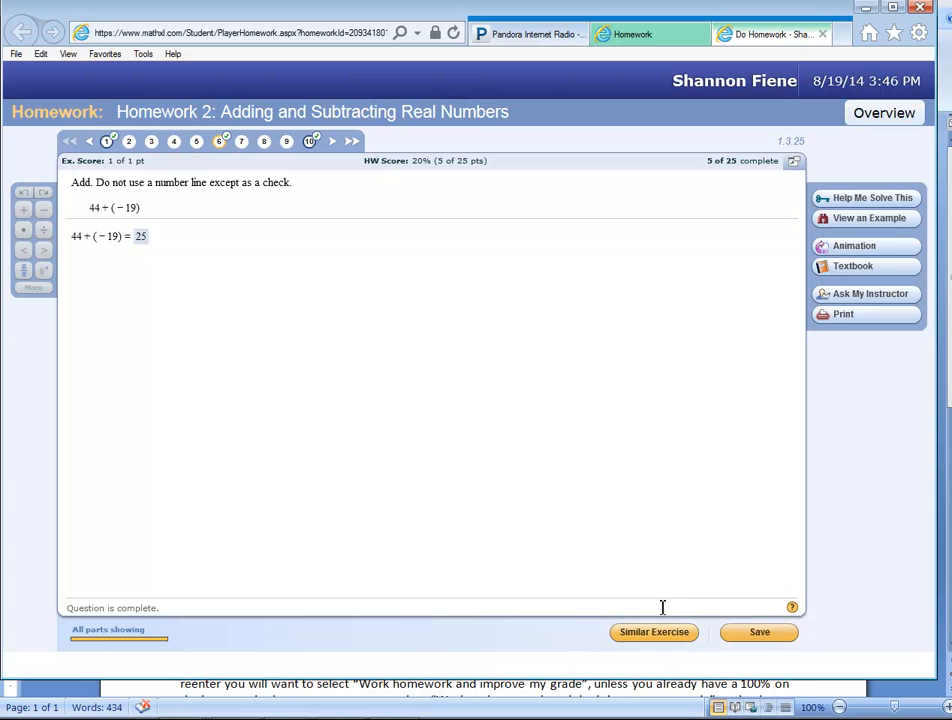
mouse_move(854, 246)
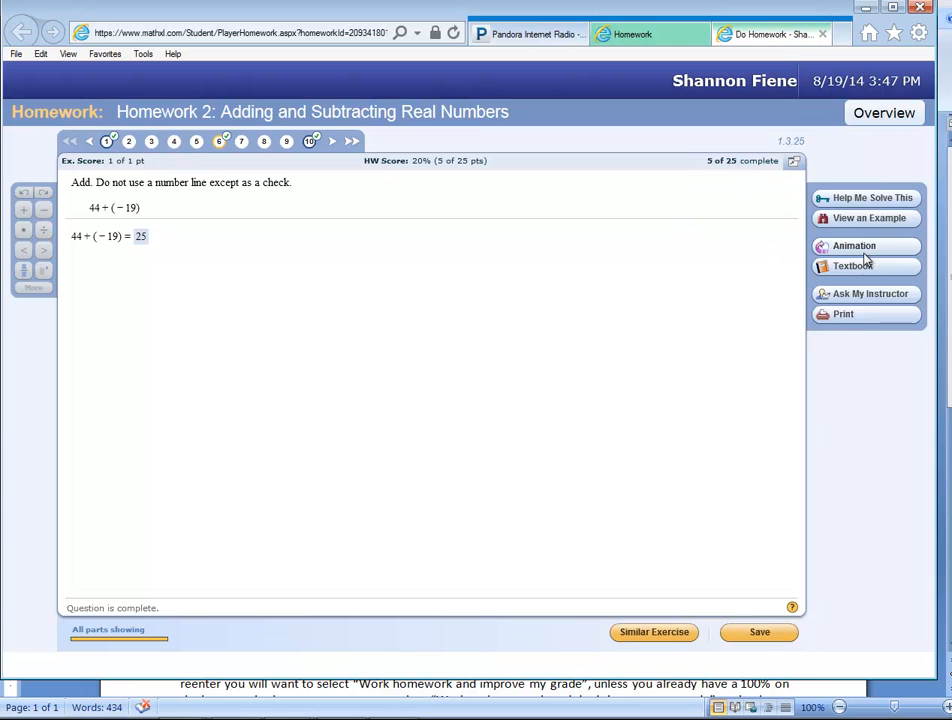
mouse_move(860, 250)
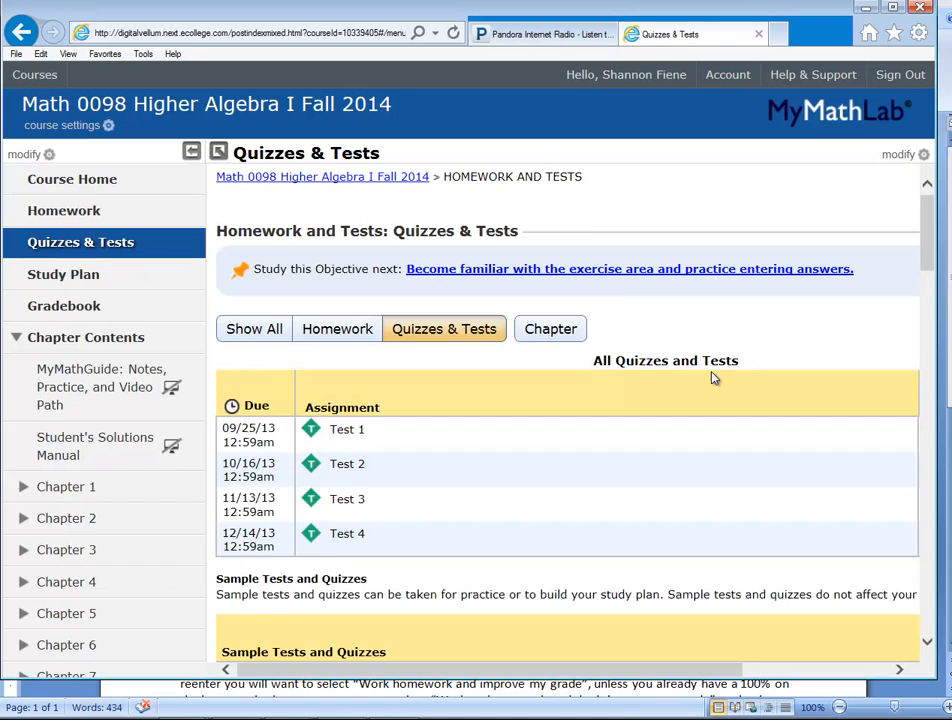
Step: Open the Gradebook listing Homework 2: Adding and Subtracting Real Numbers
scroll("down", 3)
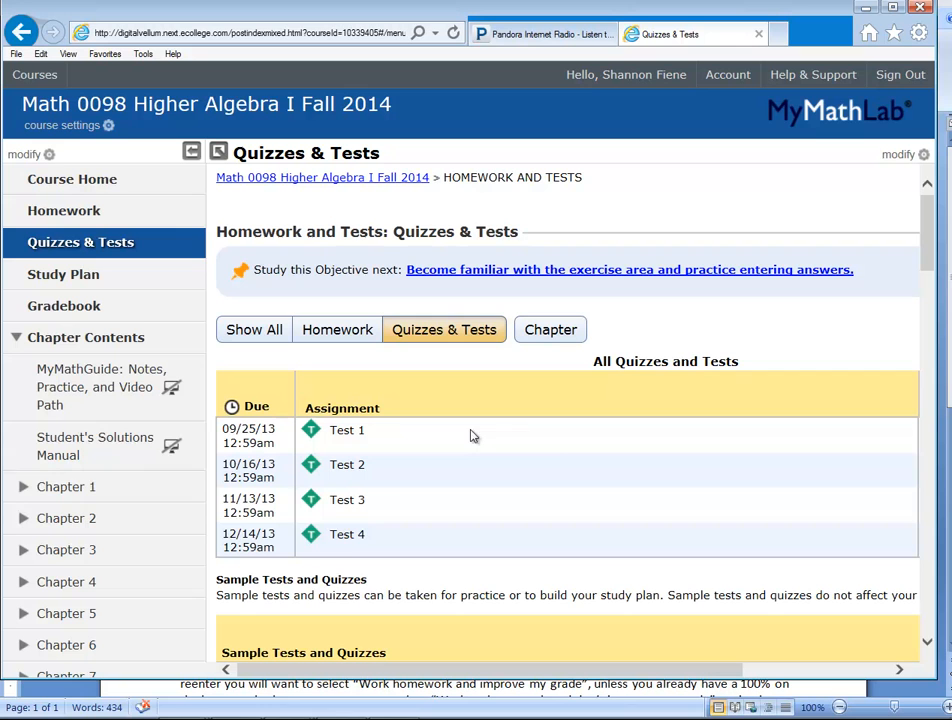
scroll("right", 3)
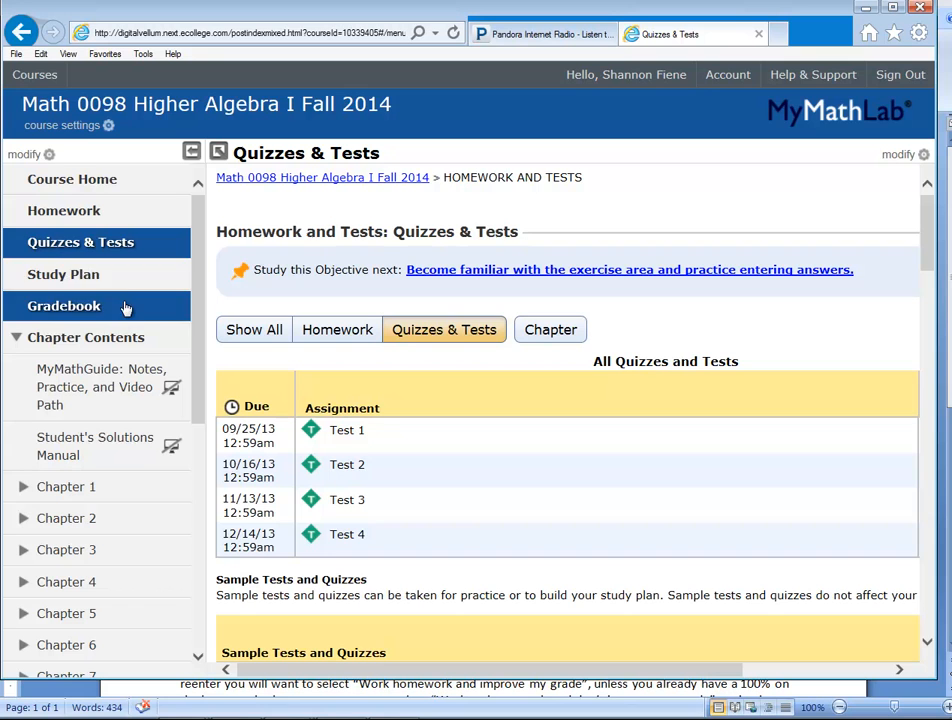
left_click(64, 306)
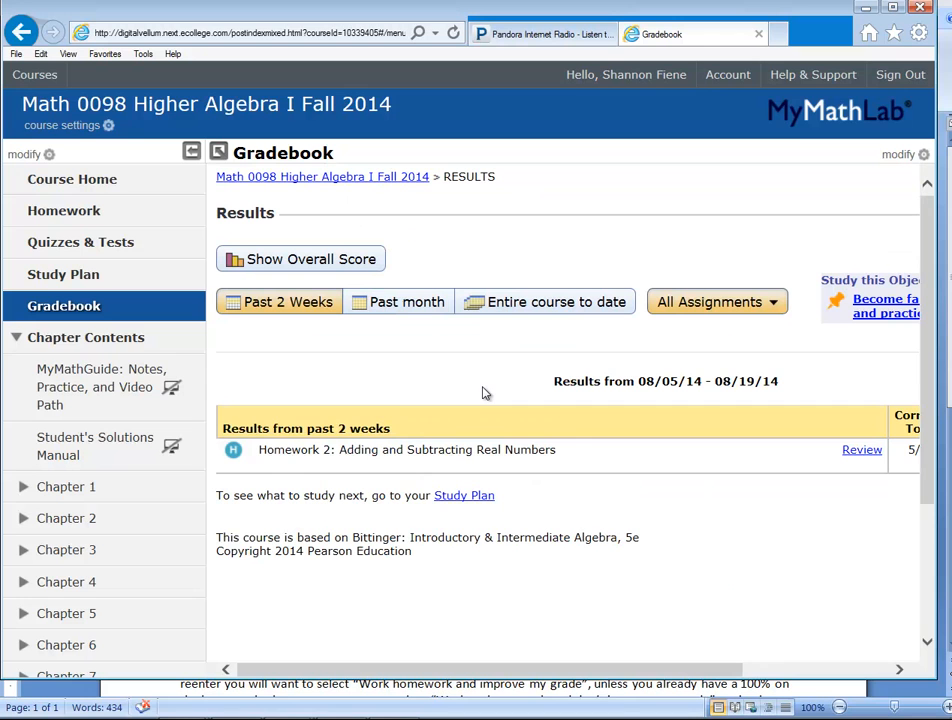
scroll("right", 3)
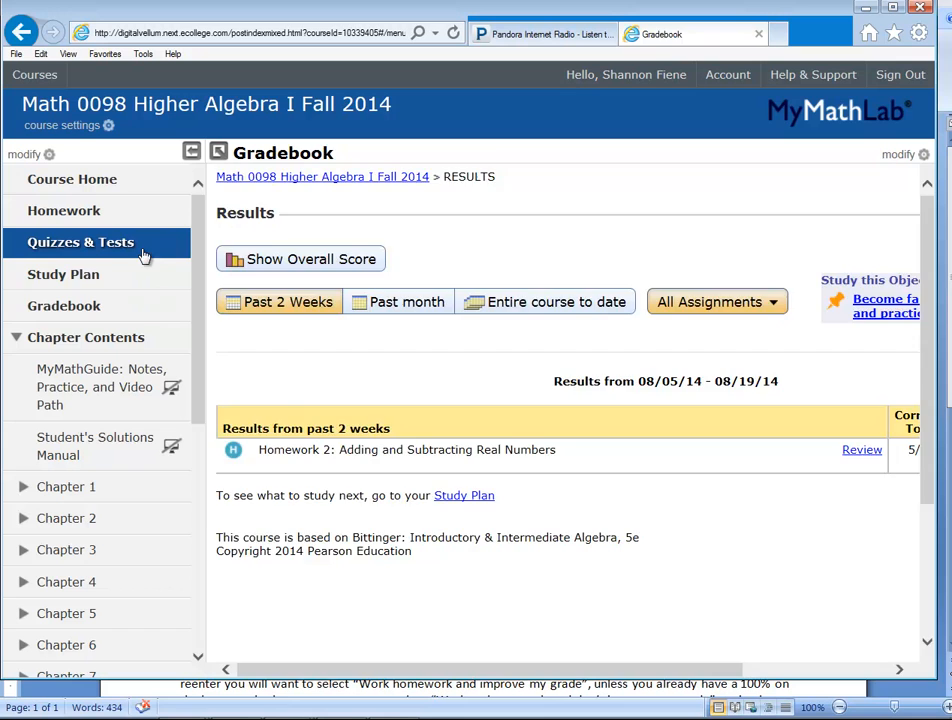
left_click(63, 306)
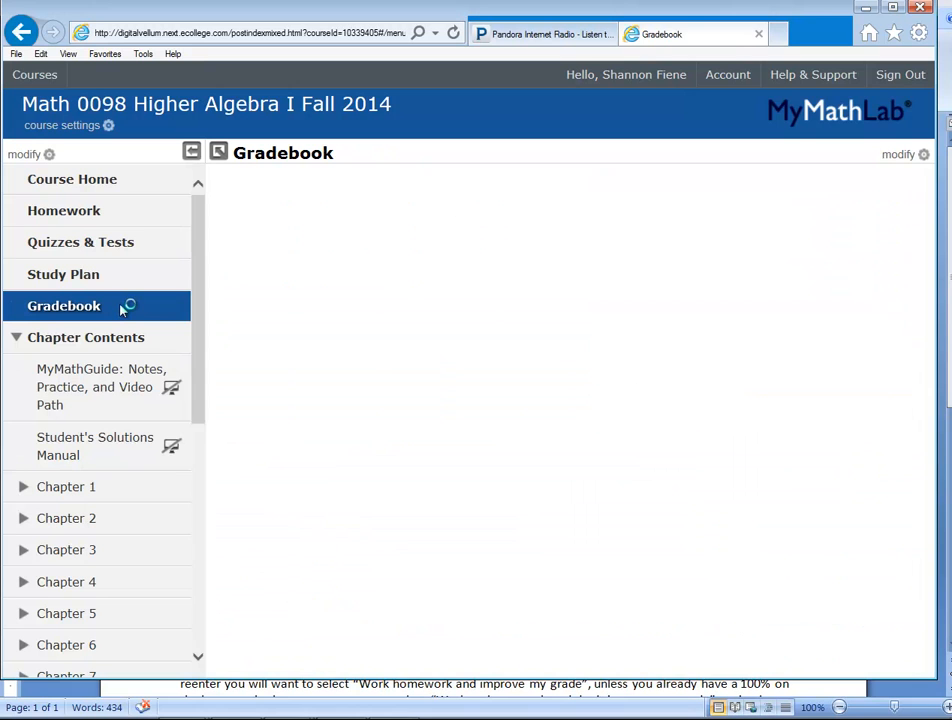
left_click(63, 306)
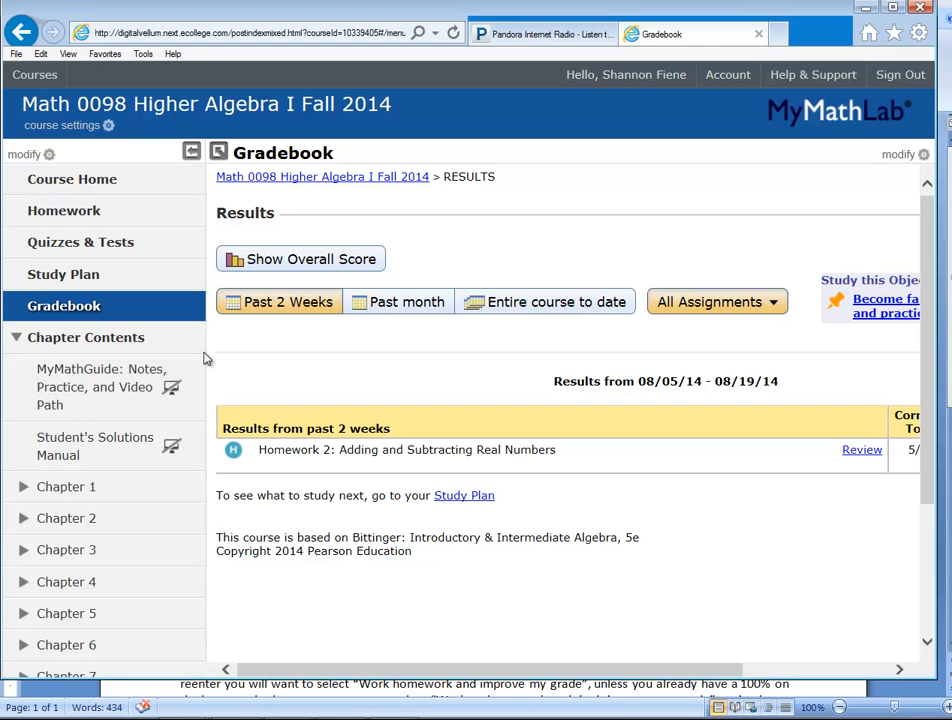
scroll("down", 3)
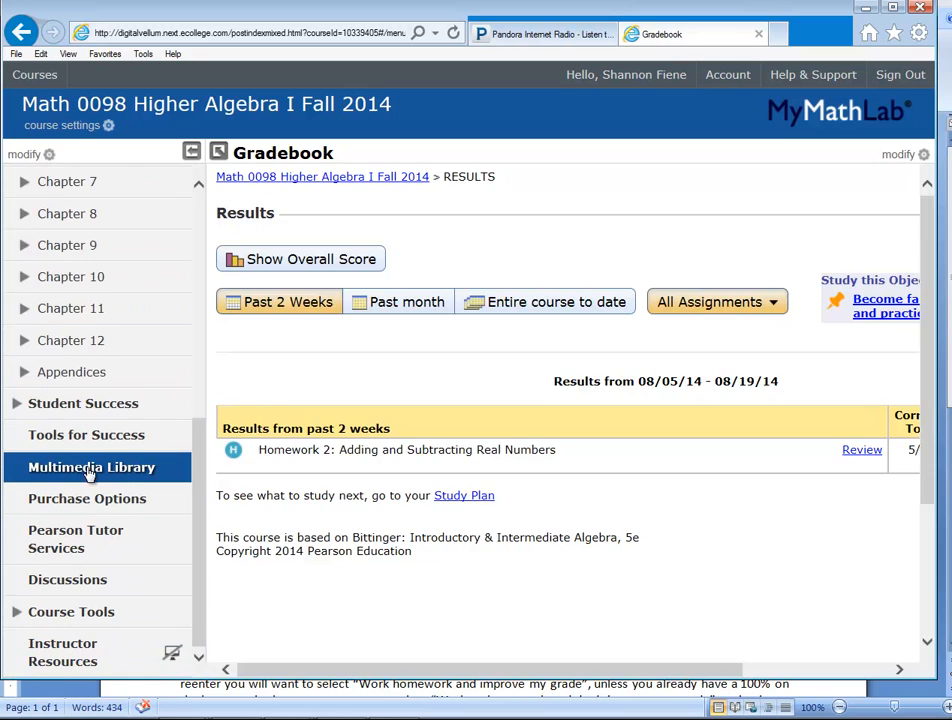
Step: Open the Multimedia Library for the Bittinger algebra textbook from the course menu
left_click(91, 466)
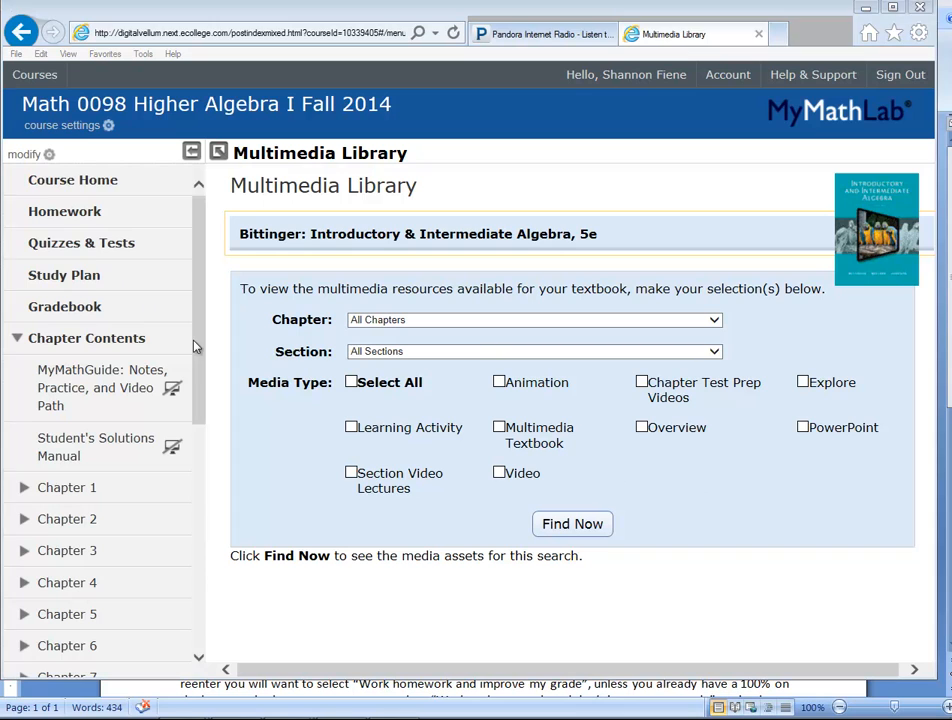
mouse_move(192, 298)
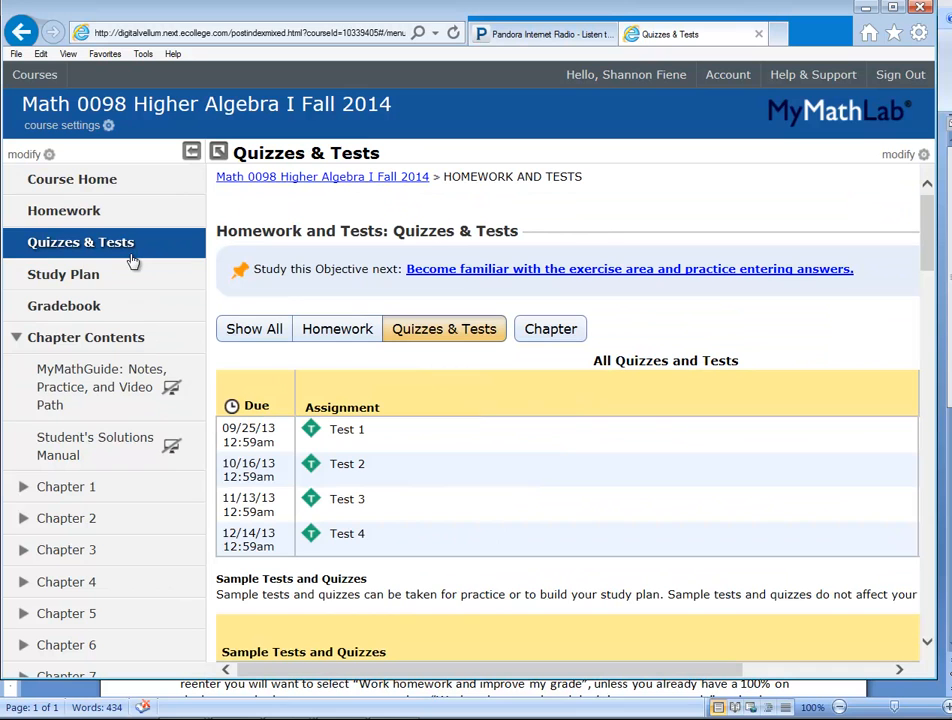
Step: Show the Homework 3: Multiplying and Dividing Real Numbers overview, due 09/11/13
left_click(64, 210)
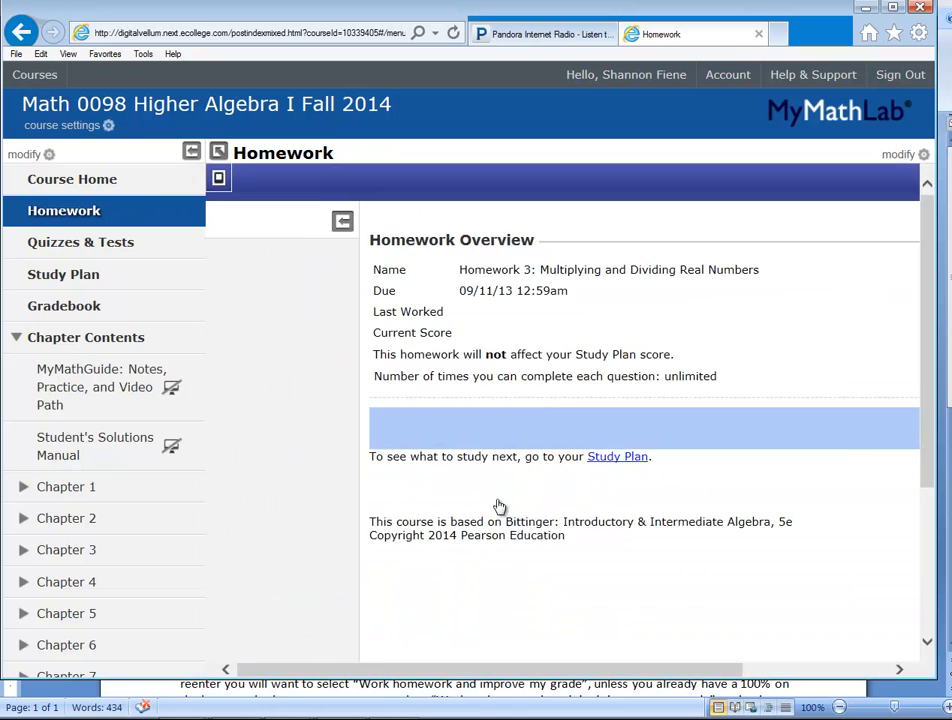